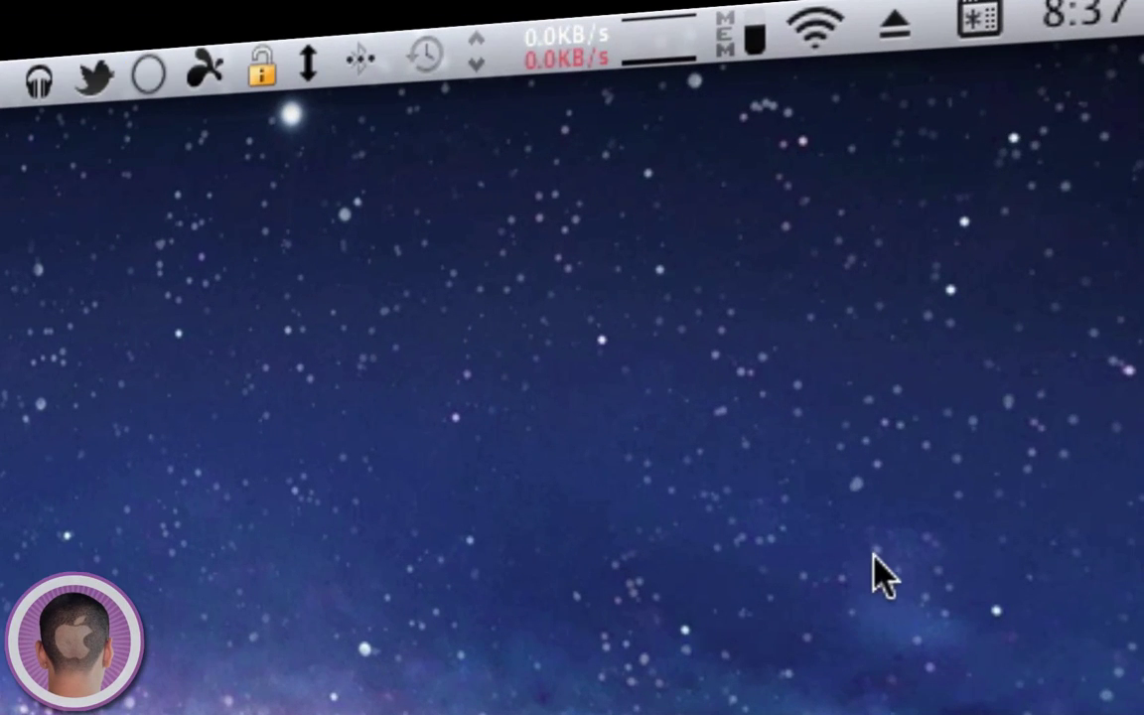
{"action": "mouse_move", "coordinate": [747, 75]}
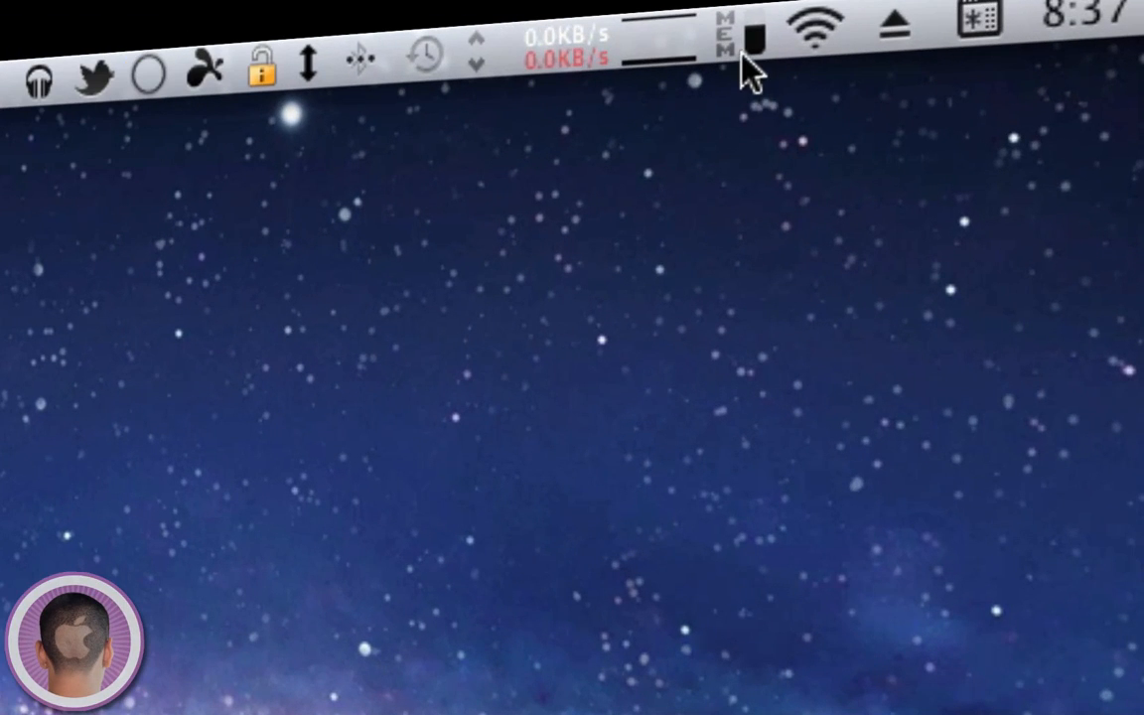
- Show the network statistics summary twice, then dismiss it
{"action": "left_click", "coordinate": [566, 45]}
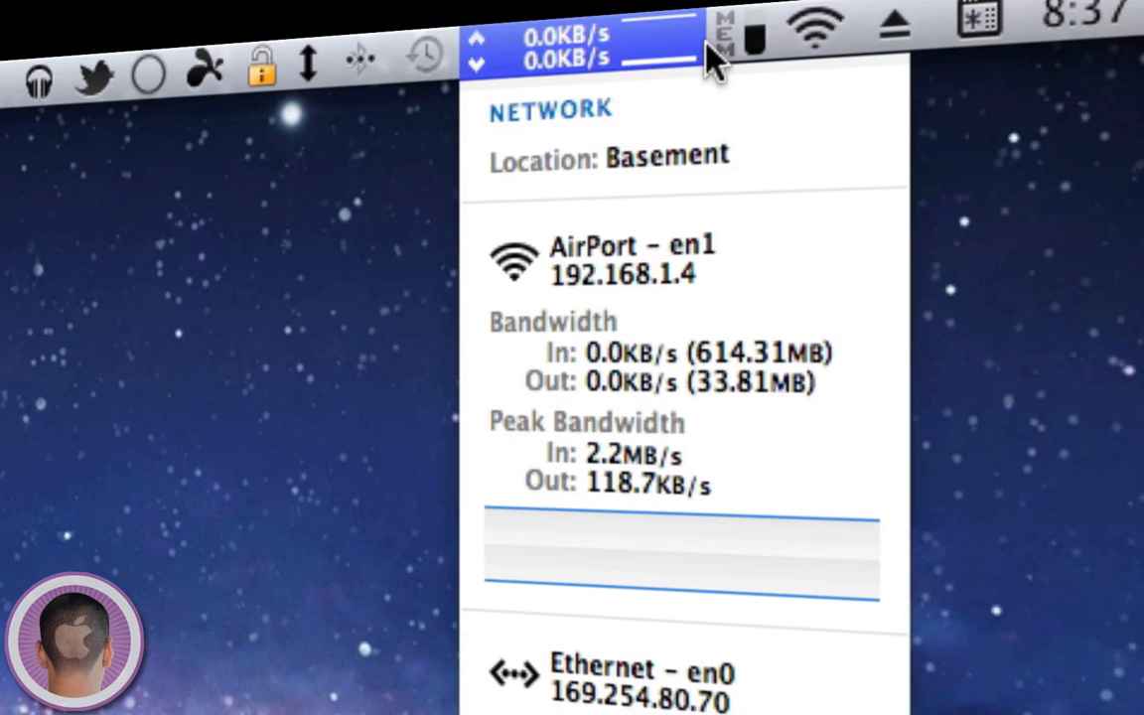
{"action": "mouse_move", "coordinate": [666, 42]}
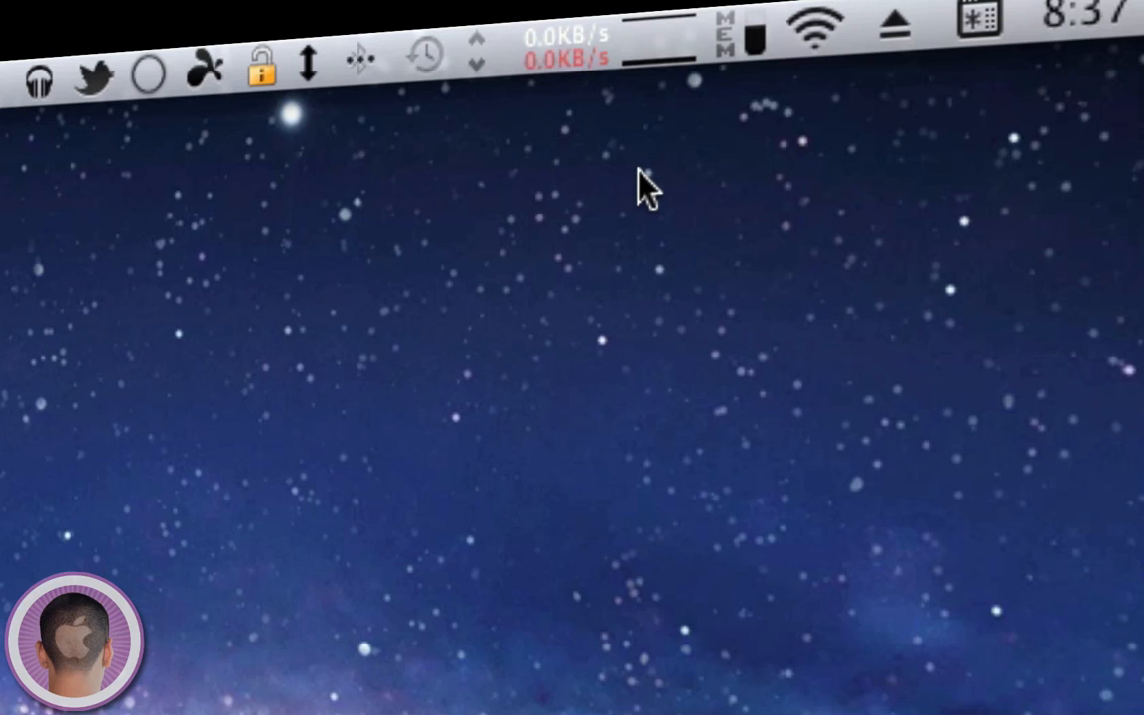
{"action": "left_click", "coordinate": [576, 35]}
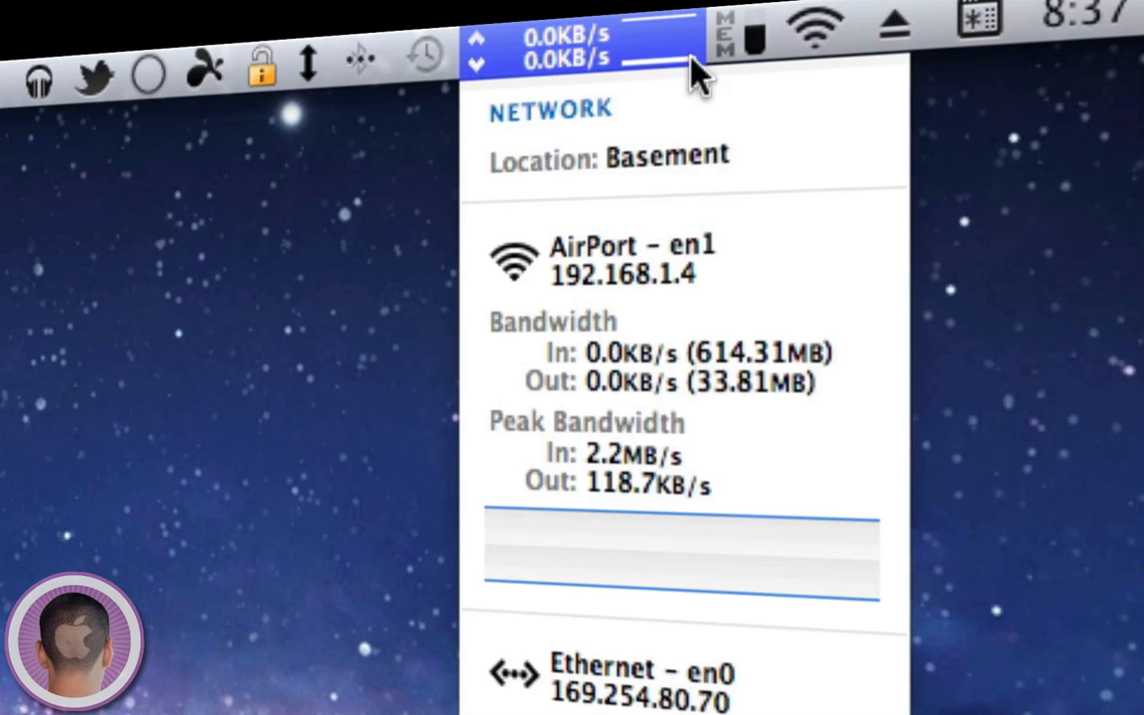
{"action": "left_click", "coordinate": [566, 39]}
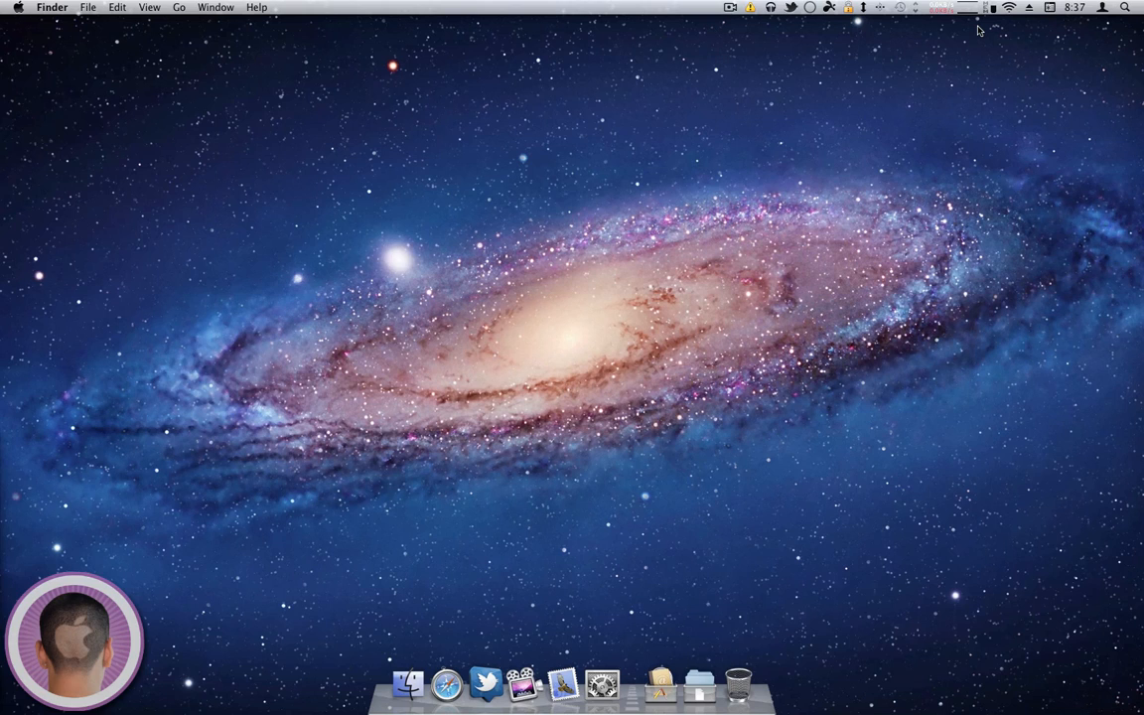
{"action": "mouse_move", "coordinate": [981, 33]}
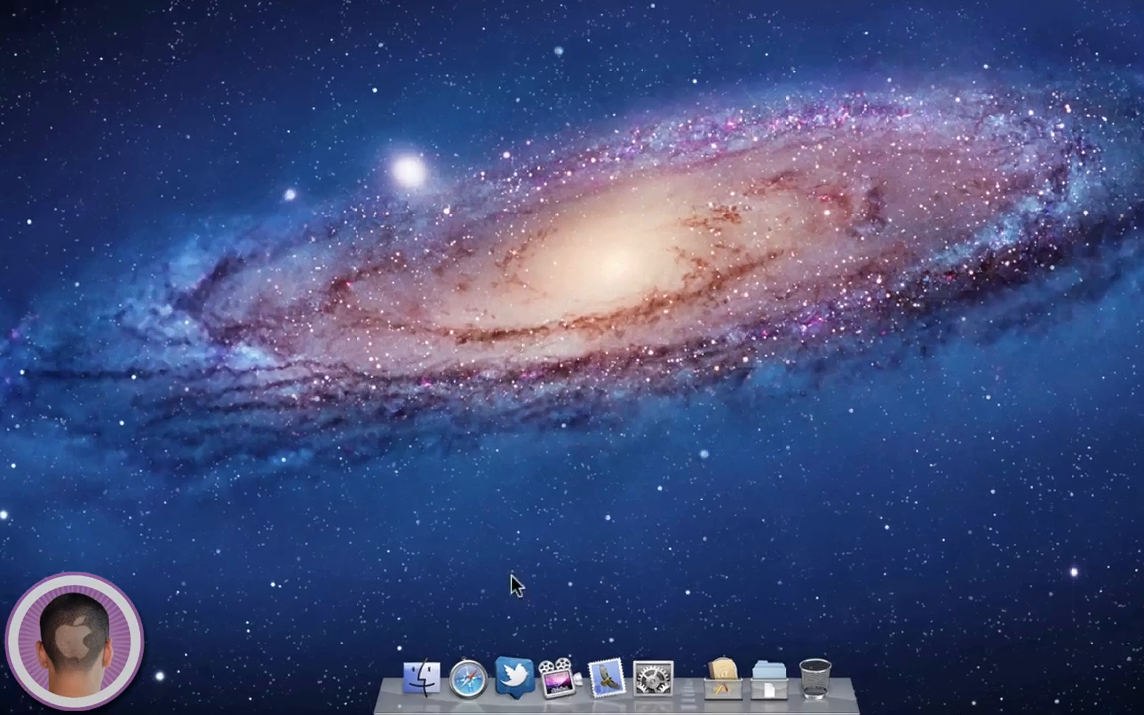
- Browse Macintosh HD to Applications > Utilities and launch Activity Monitor
{"action": "left_click", "coordinate": [419, 681]}
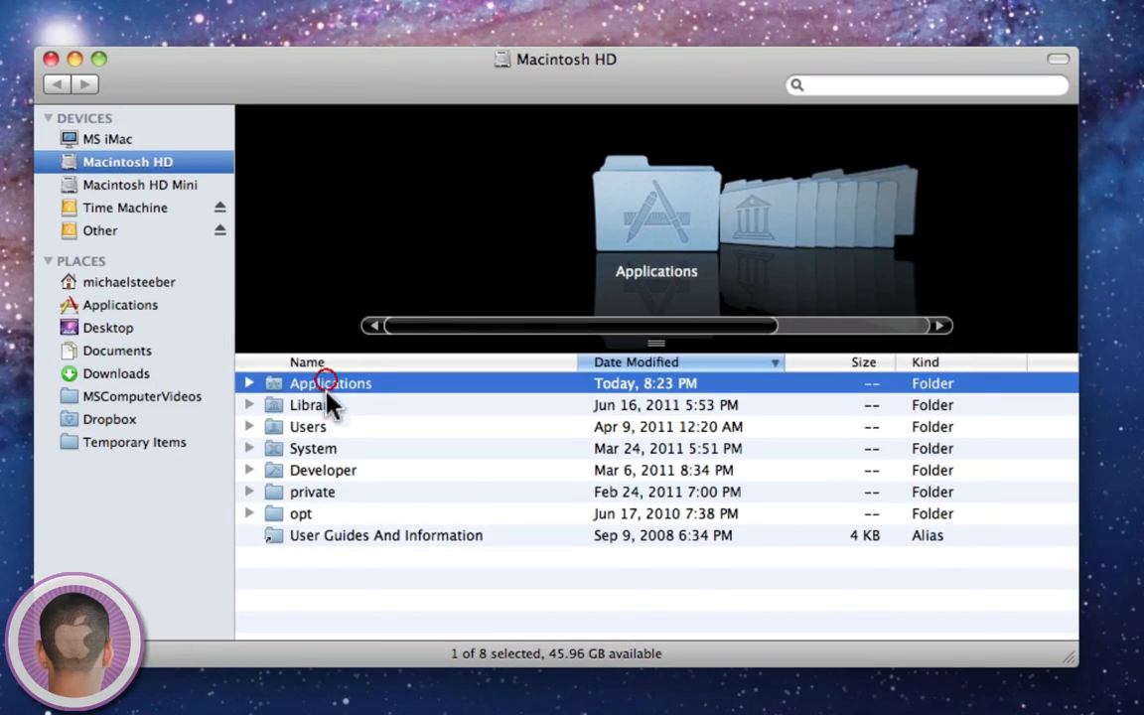
{"action": "double_click", "coordinate": [329, 383]}
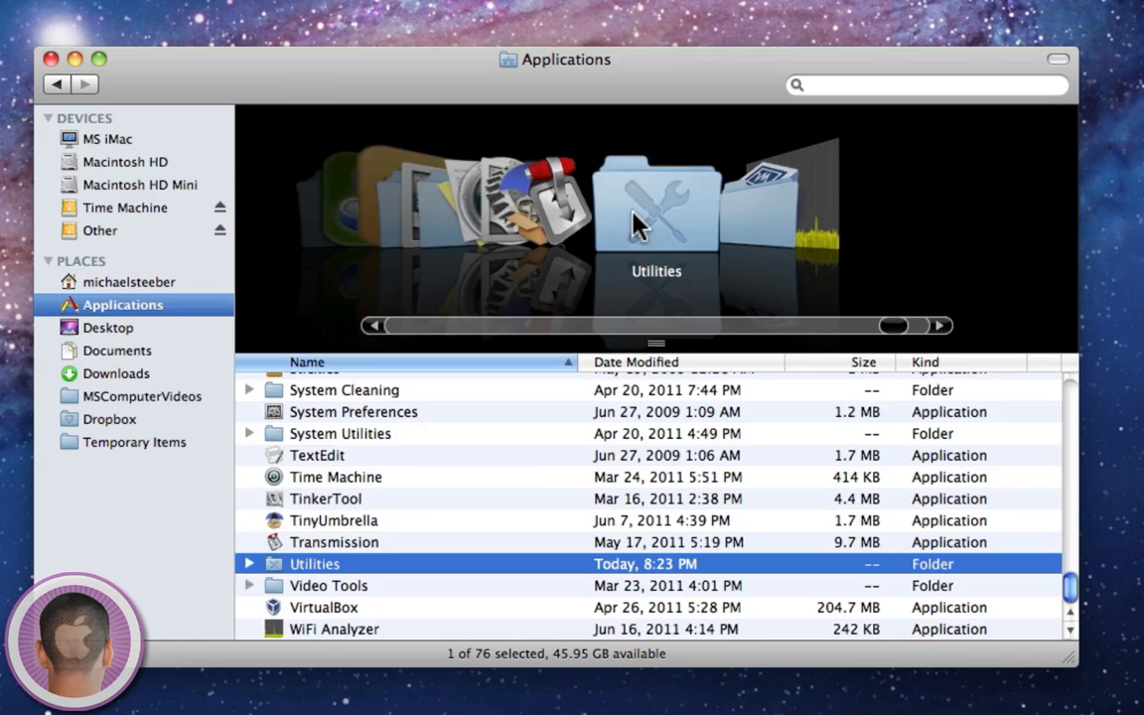
{"action": "double_click", "coordinate": [315, 563]}
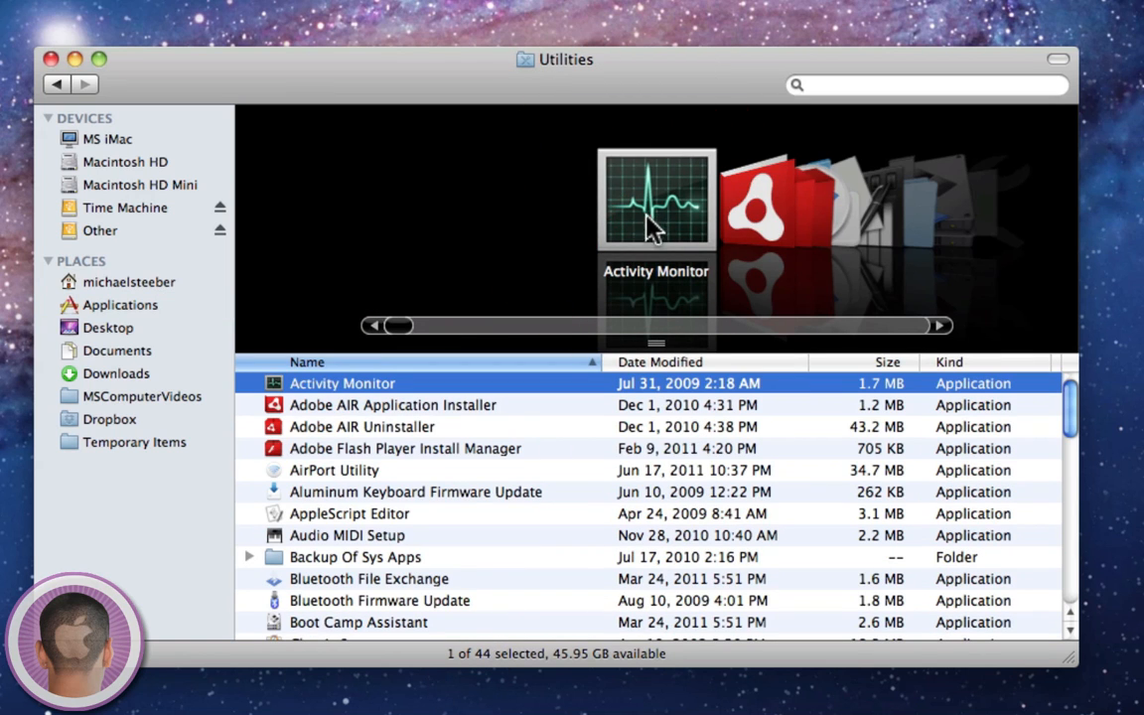
{"action": "double_click", "coordinate": [655, 208]}
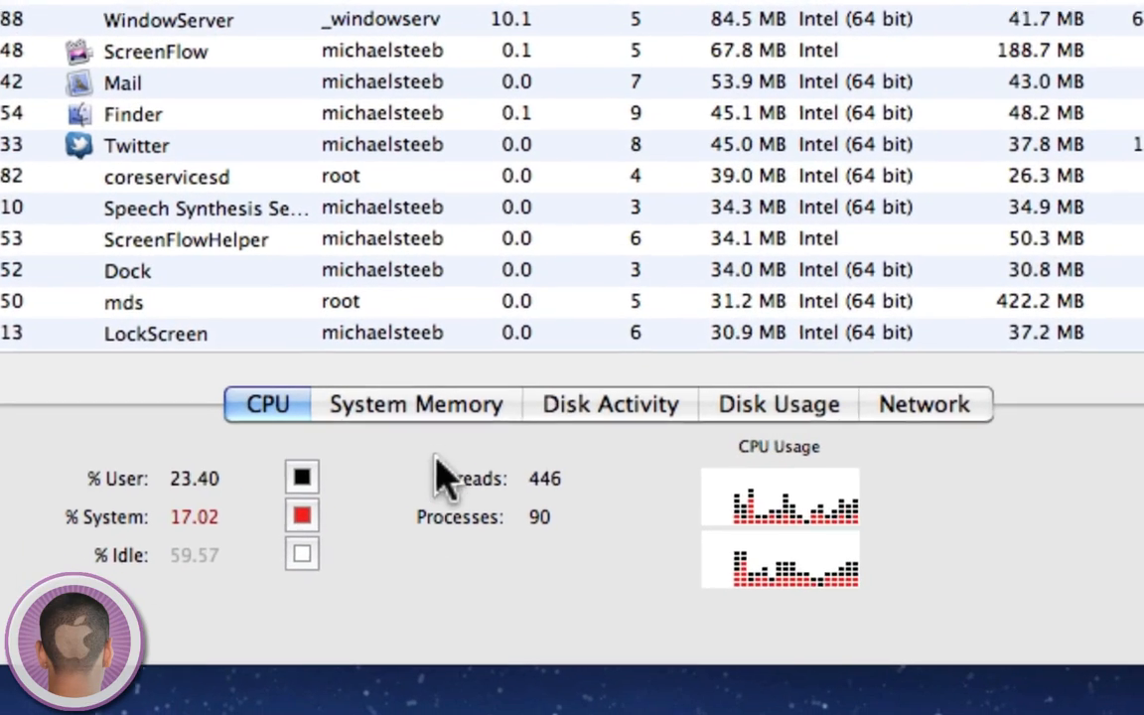
{"action": "left_click", "coordinate": [415, 403]}
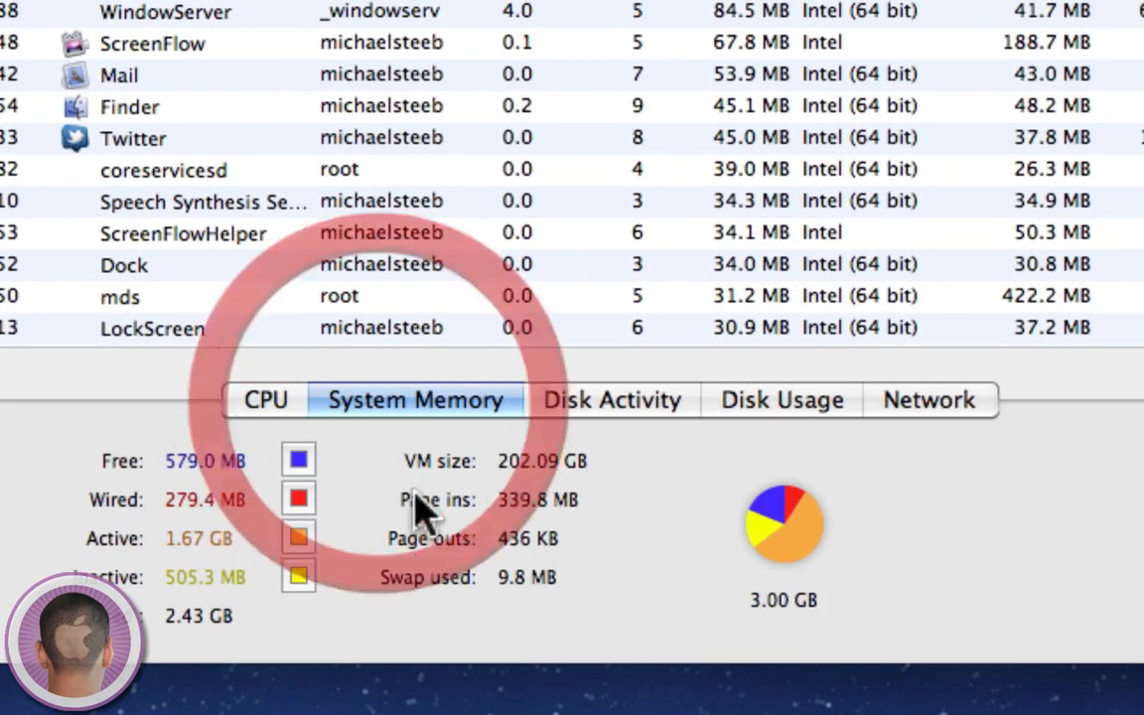
{"action": "left_click", "coordinate": [781, 400]}
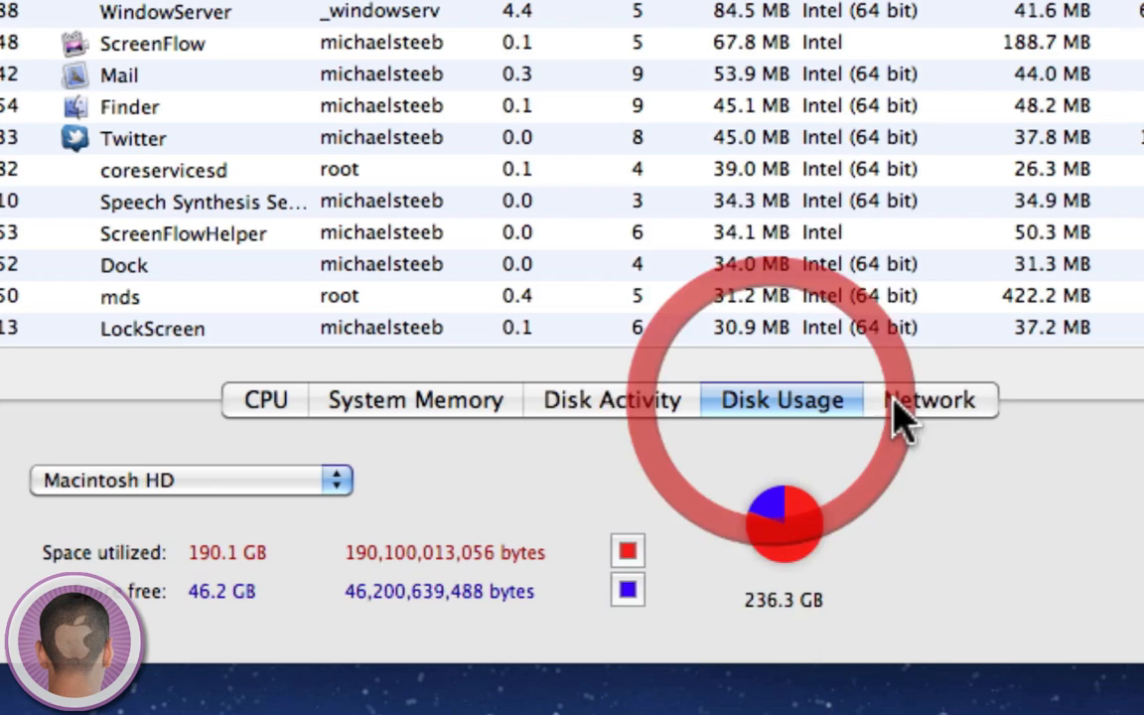
{"action": "left_click", "coordinate": [929, 399]}
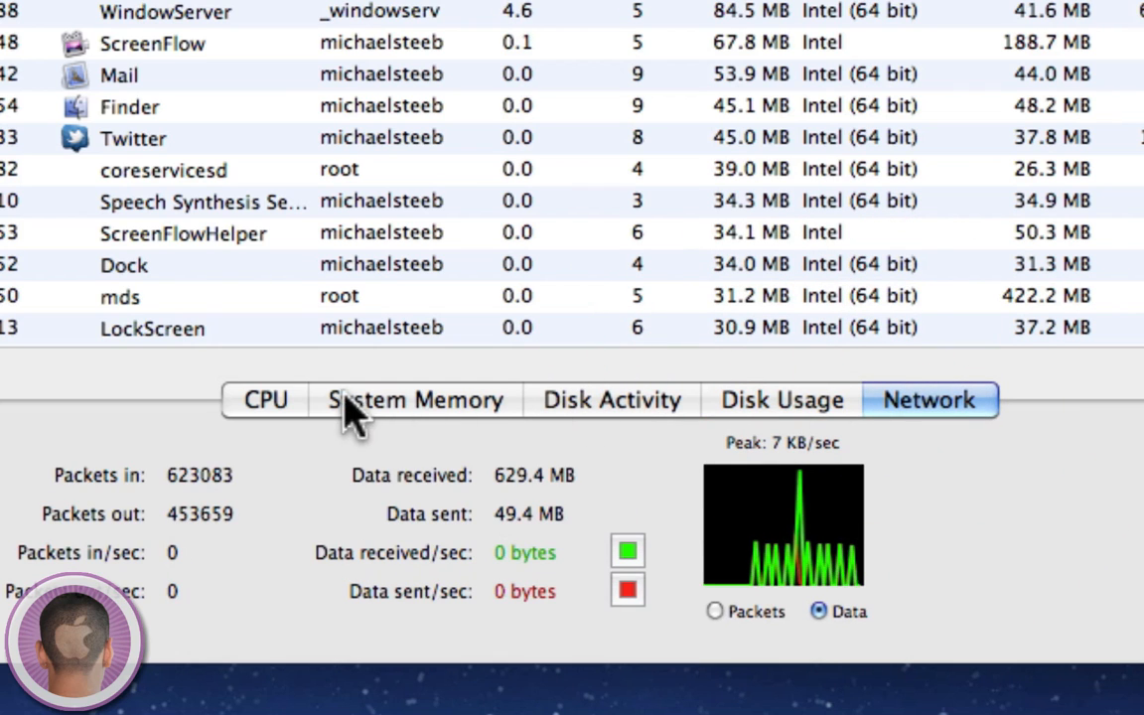
{"action": "left_click", "coordinate": [264, 399]}
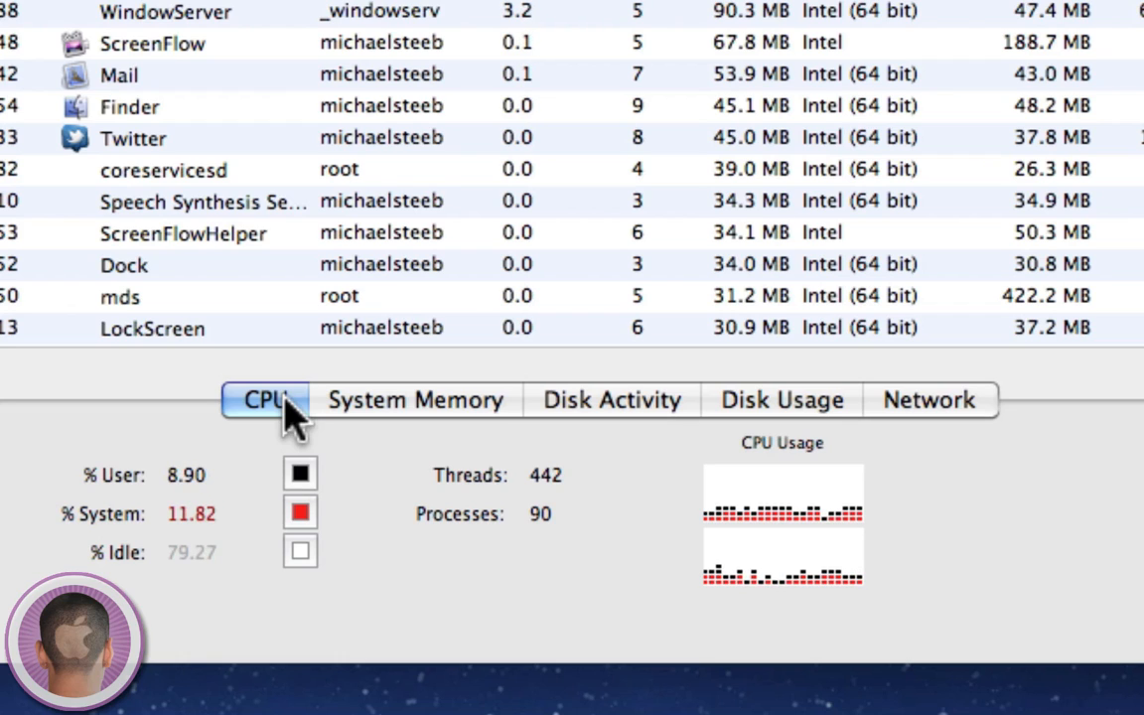
{"action": "mouse_move", "coordinate": [263, 367]}
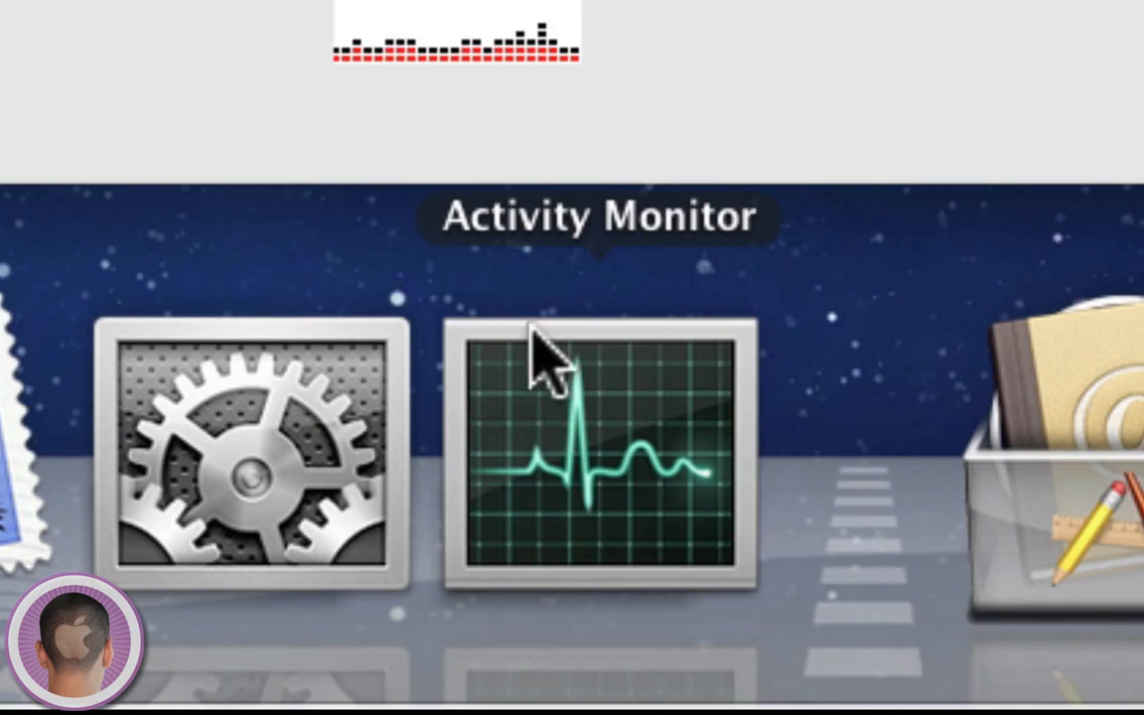
{"action": "mouse_move", "coordinate": [557, 541]}
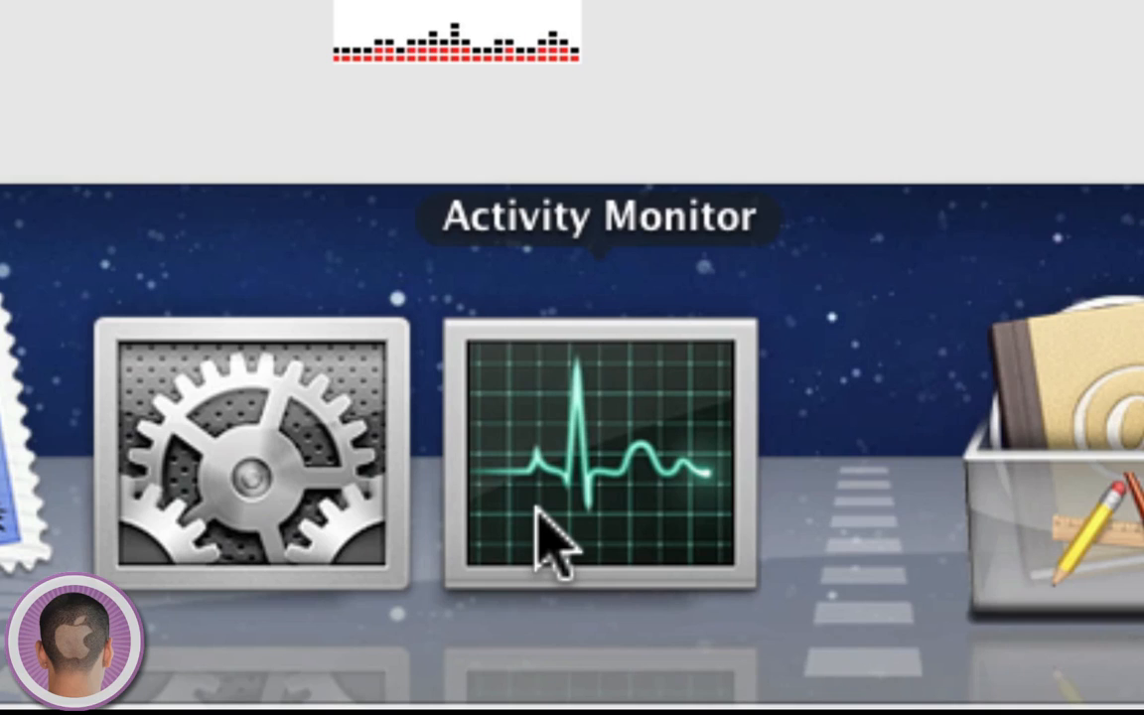
{"action": "mouse_move", "coordinate": [566, 477]}
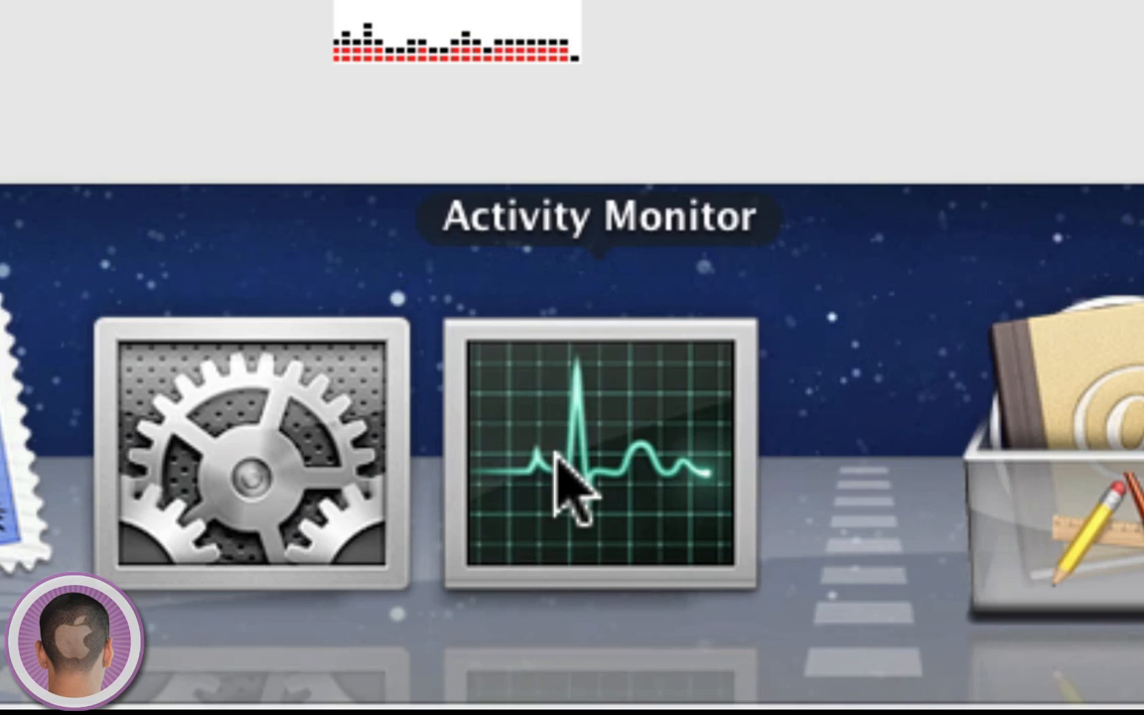
{"action": "right_click", "coordinate": [596, 466]}
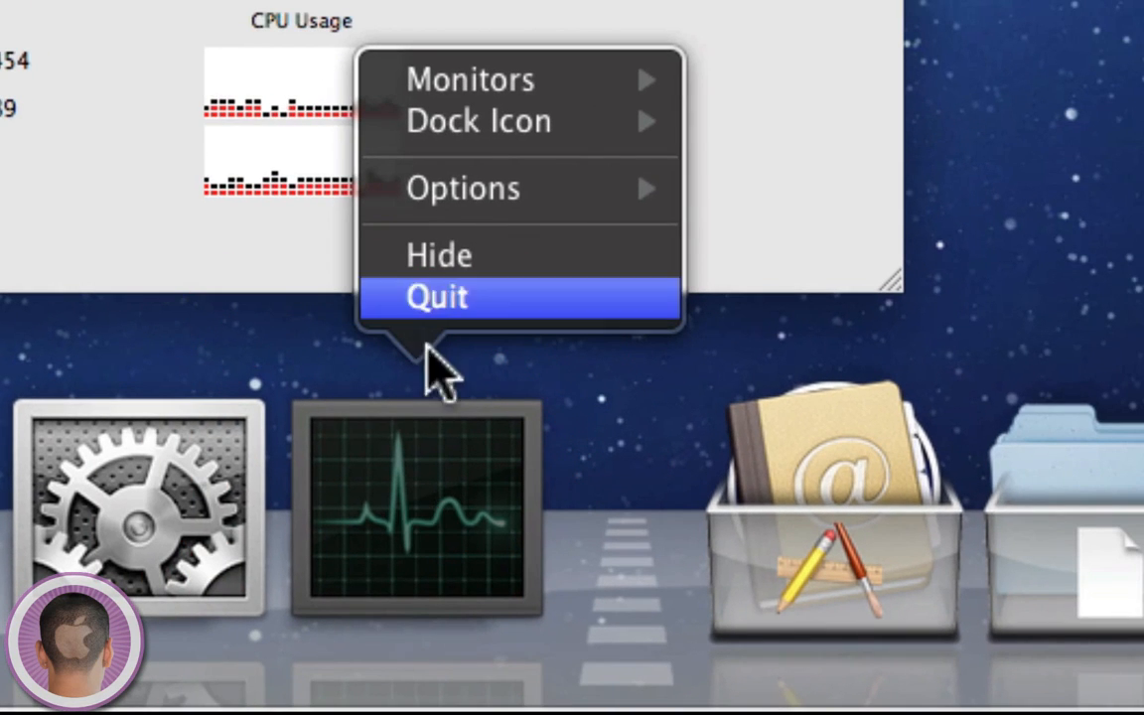
{"action": "mouse_move", "coordinate": [462, 188]}
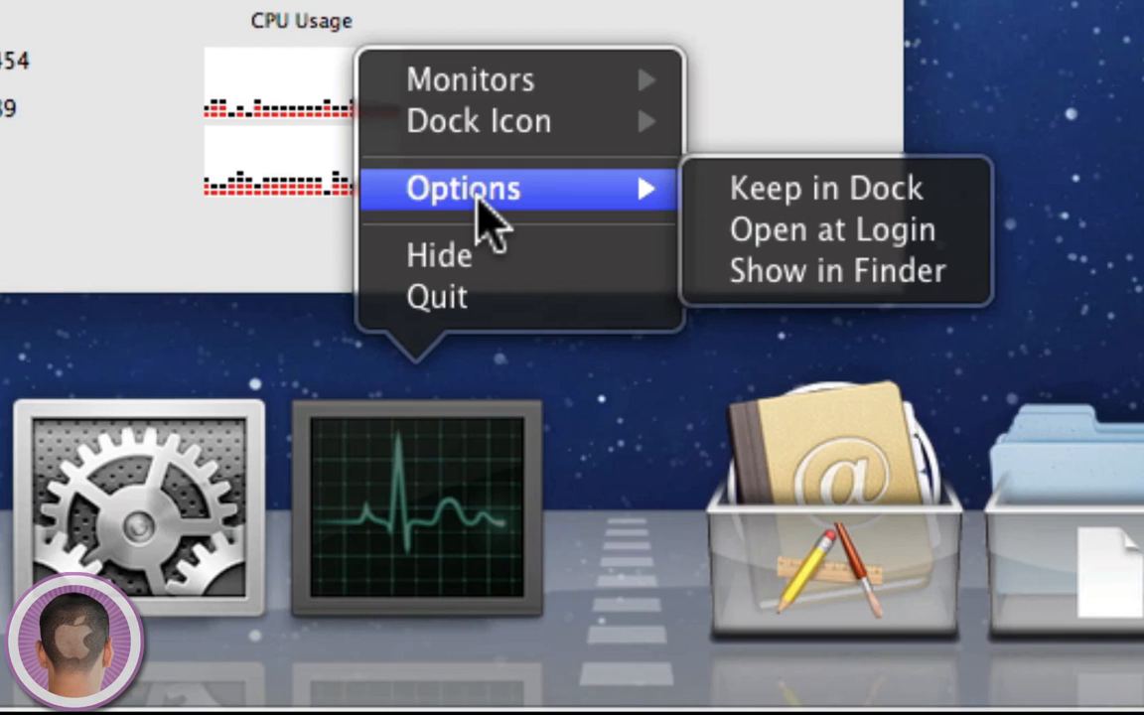
{"action": "mouse_move", "coordinate": [477, 218]}
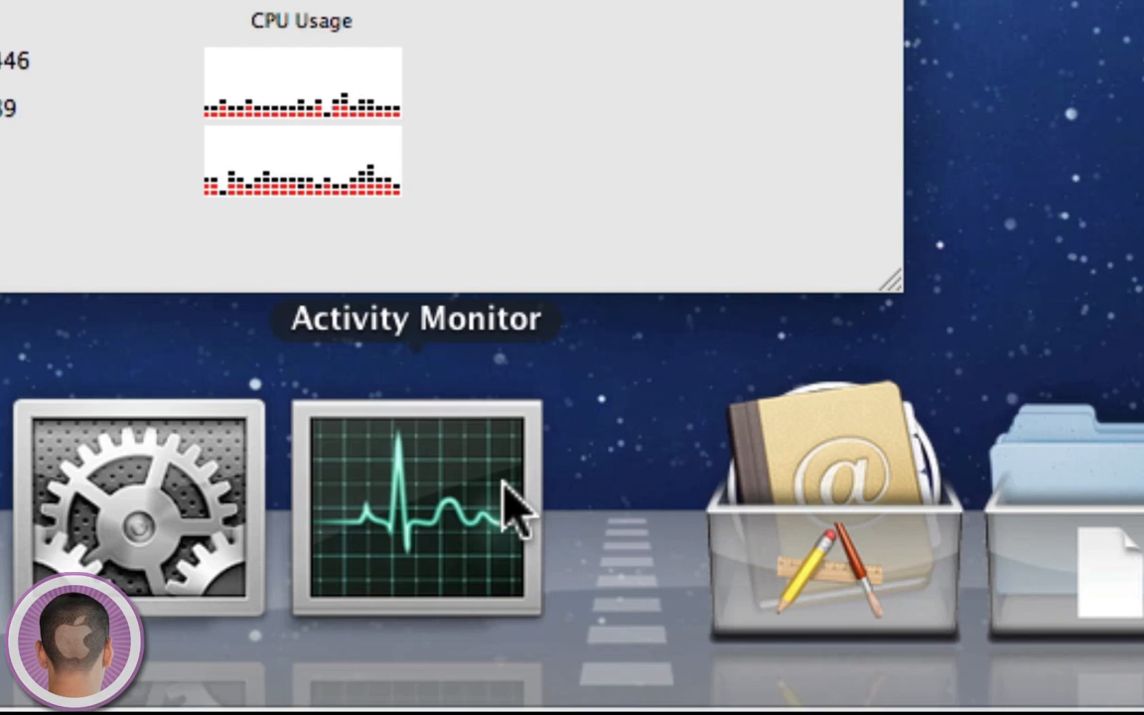
{"action": "left_click", "coordinate": [507, 491]}
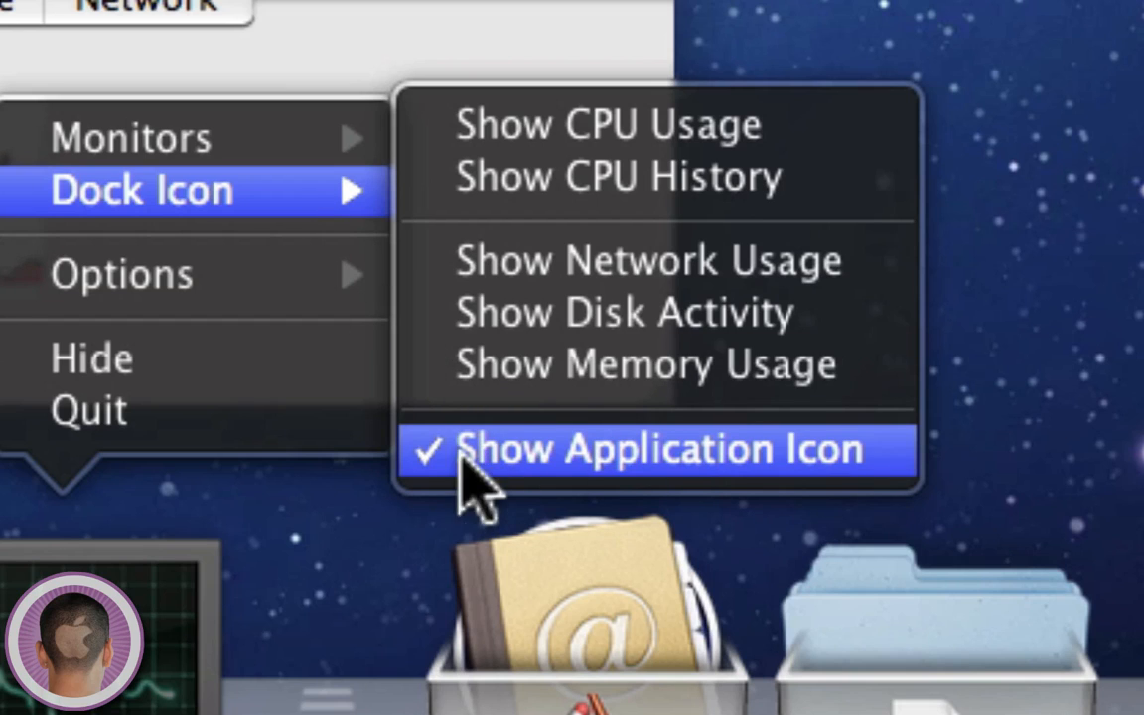
{"action": "mouse_move", "coordinate": [705, 486]}
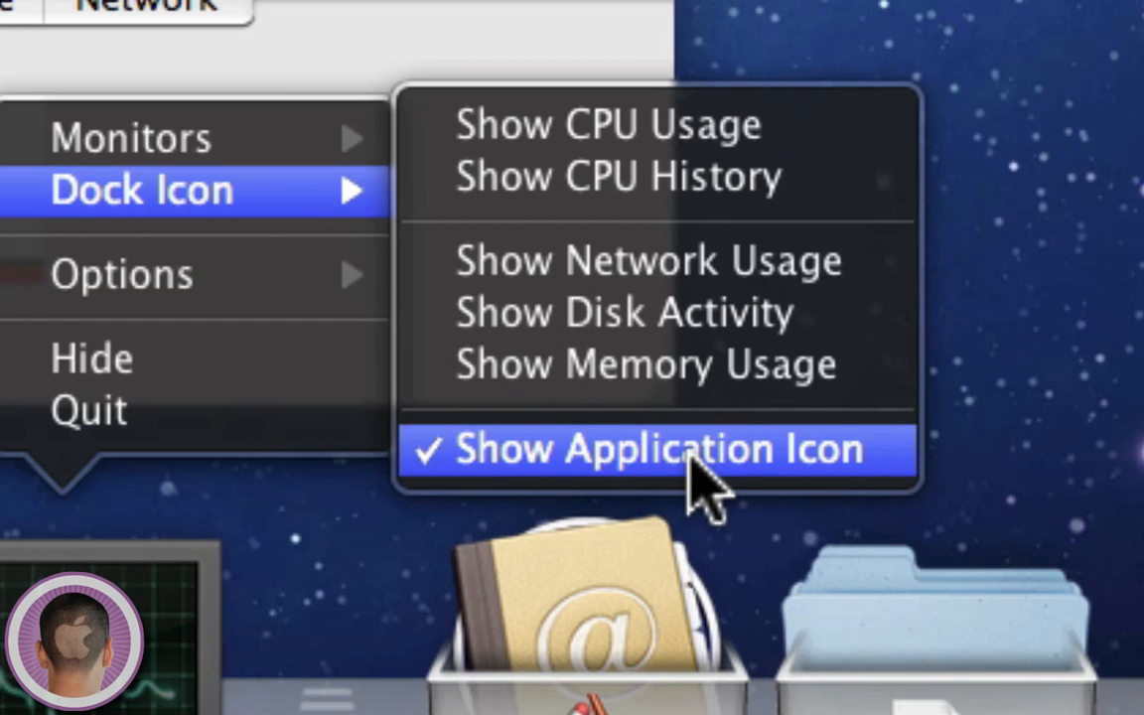
{"action": "mouse_move", "coordinate": [585, 124]}
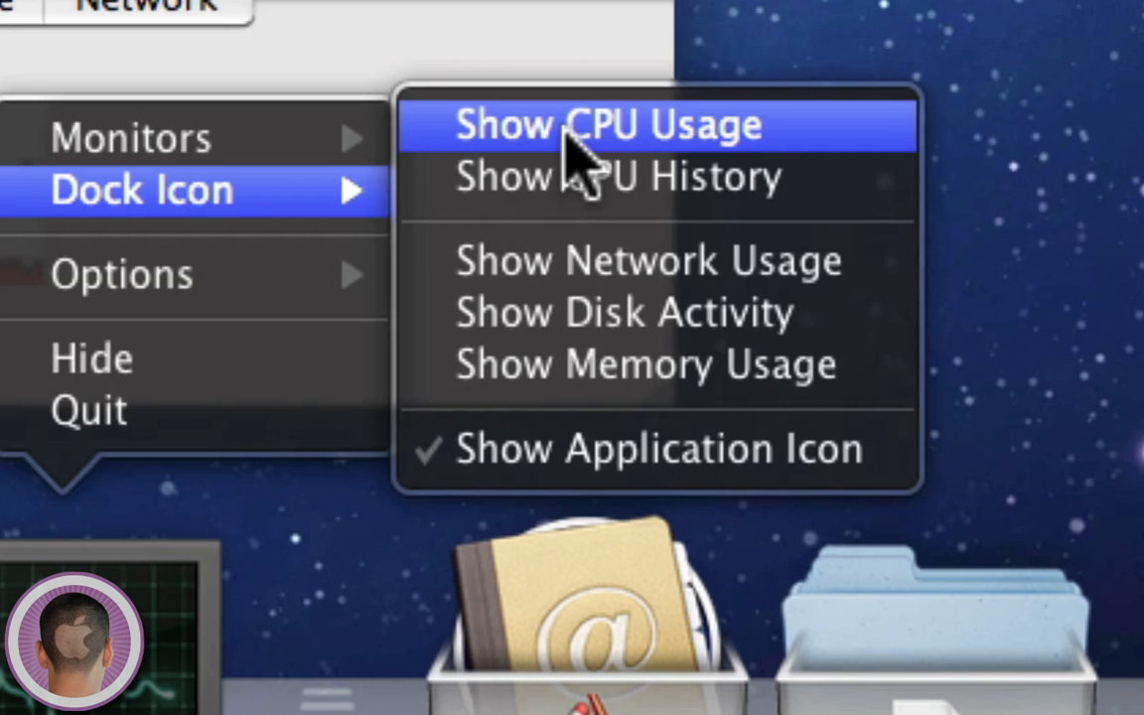
- Set the Dock icon to display live CPU usage
{"action": "left_click", "coordinate": [607, 124]}
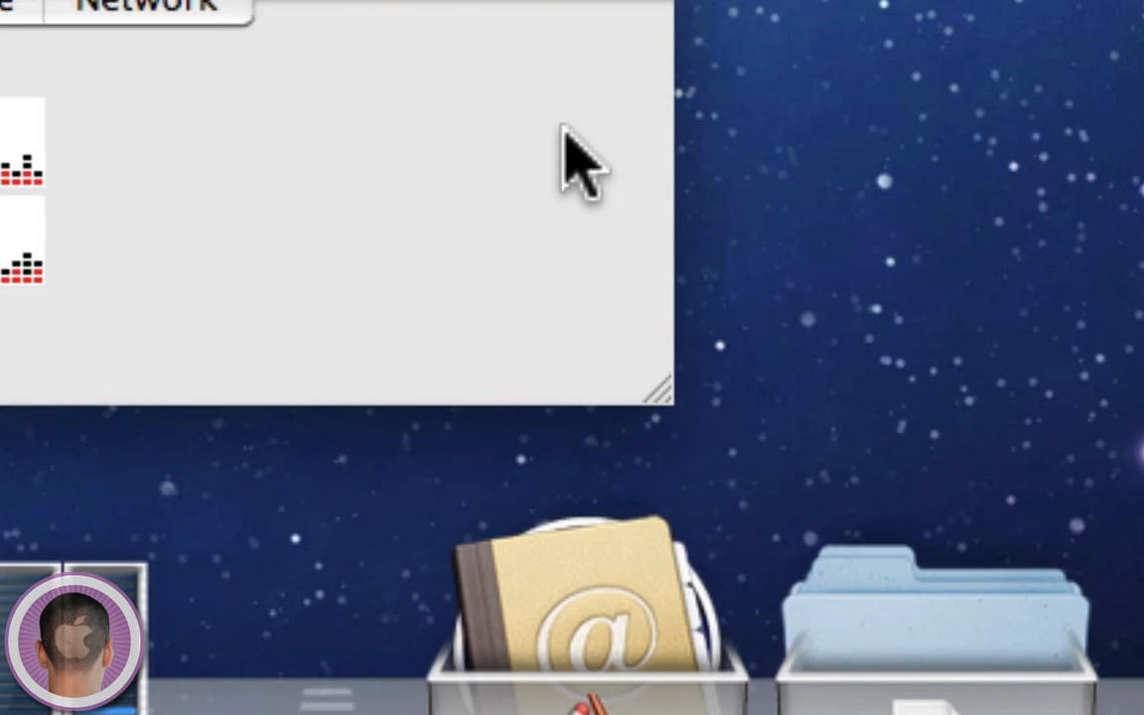
{"action": "mouse_move", "coordinate": [541, 456]}
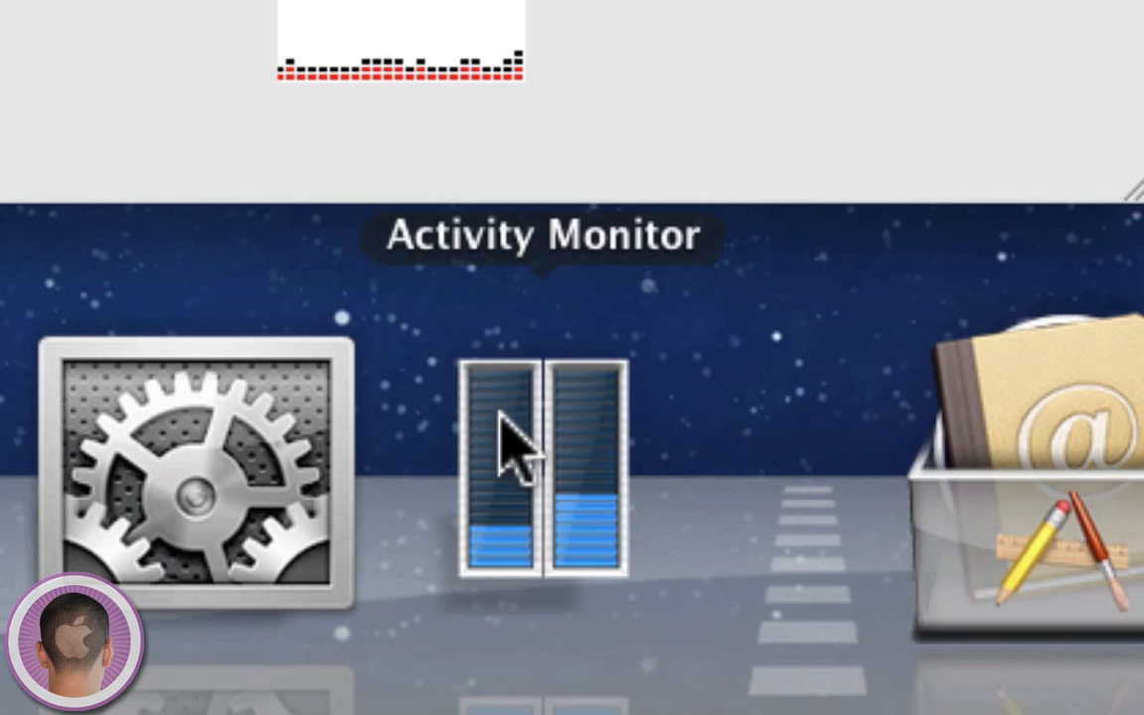
{"action": "mouse_move", "coordinate": [551, 427]}
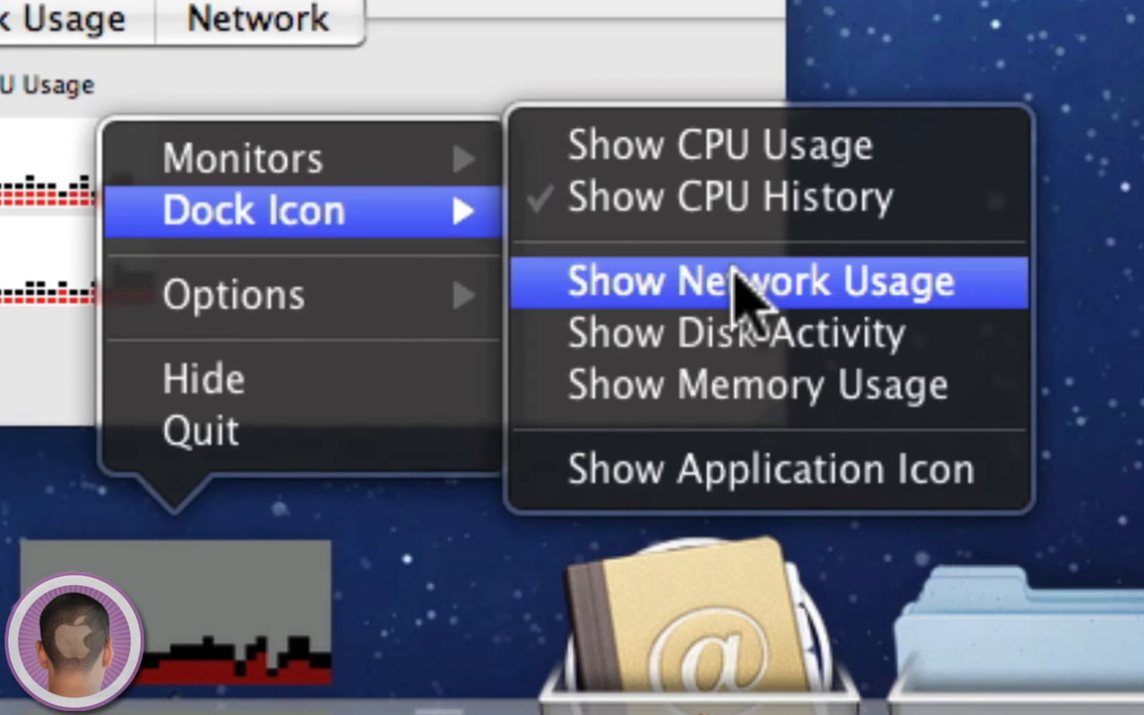
- Try network, memory pie chart and plain app icon Dock views, reopening the Dock menu
{"action": "left_click", "coordinate": [759, 281]}
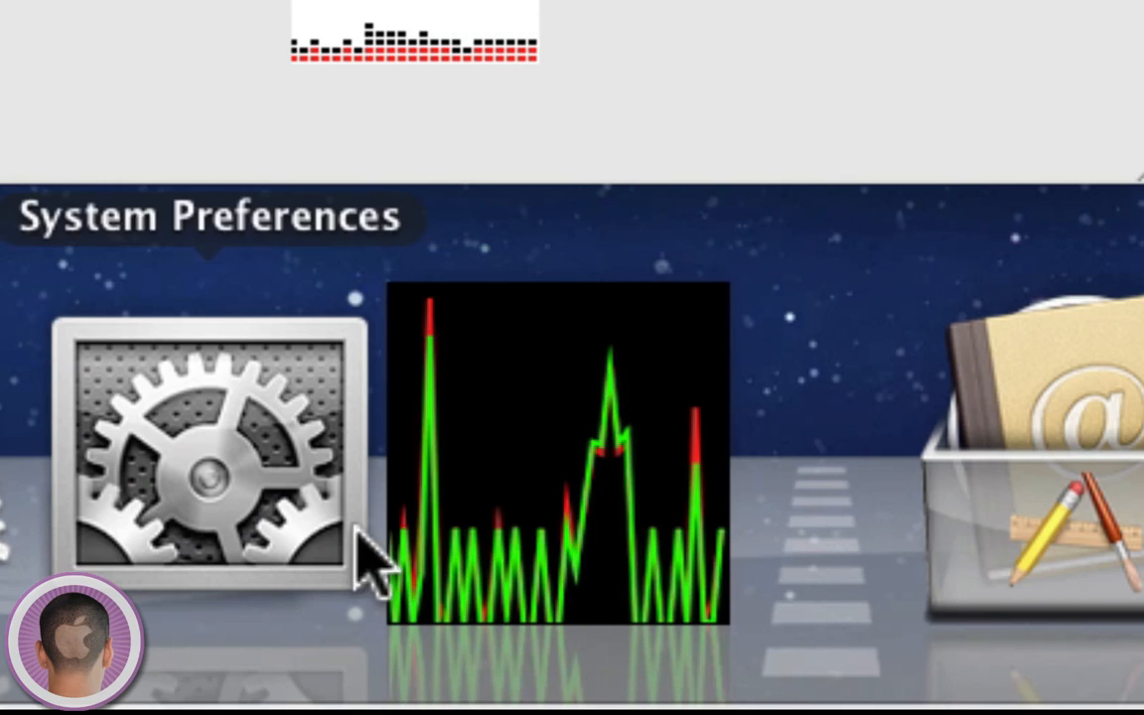
{"action": "mouse_move", "coordinate": [595, 417]}
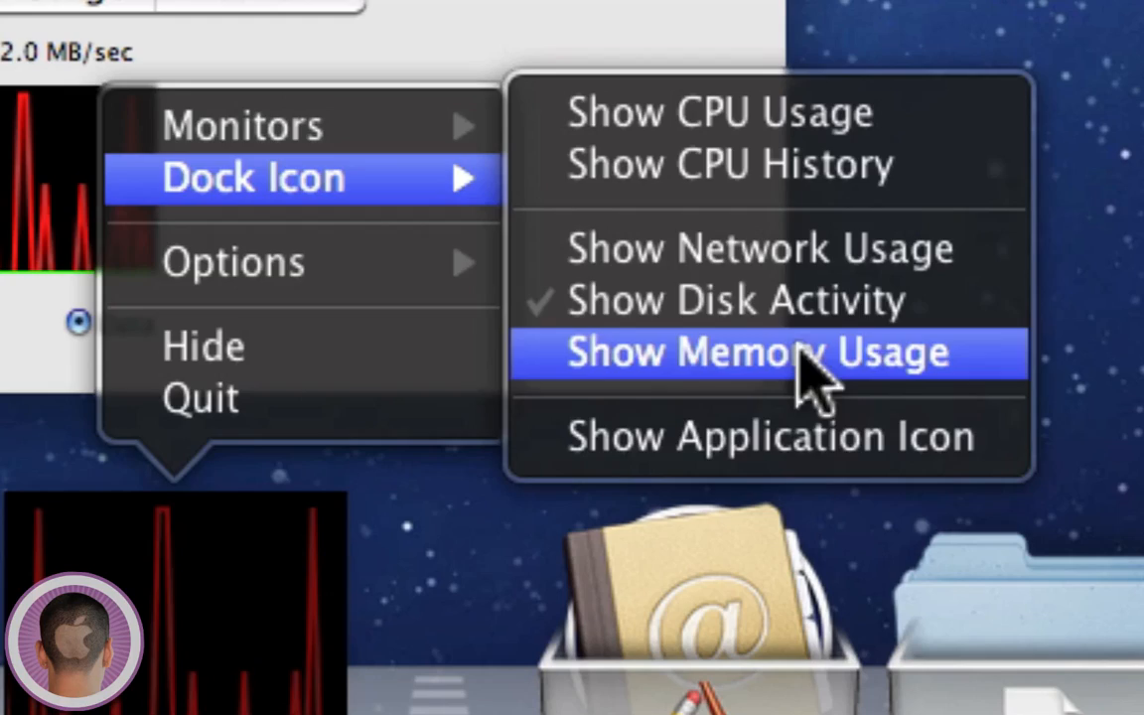
{"action": "left_click", "coordinate": [758, 351]}
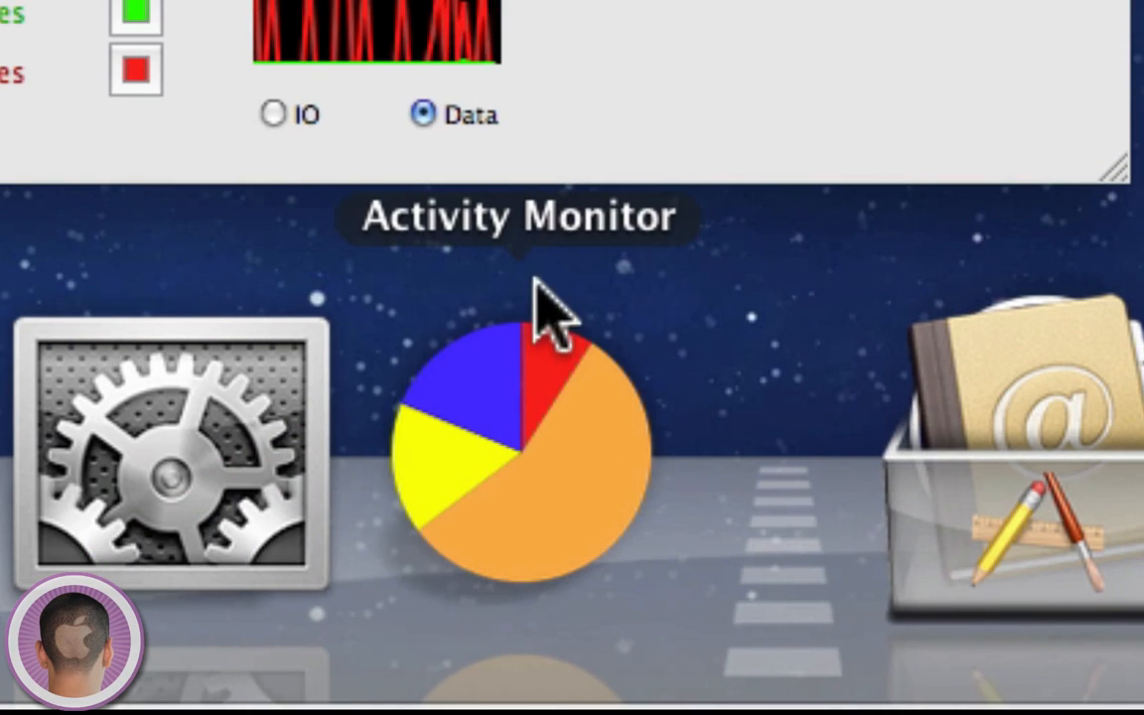
{"action": "mouse_move", "coordinate": [517, 477]}
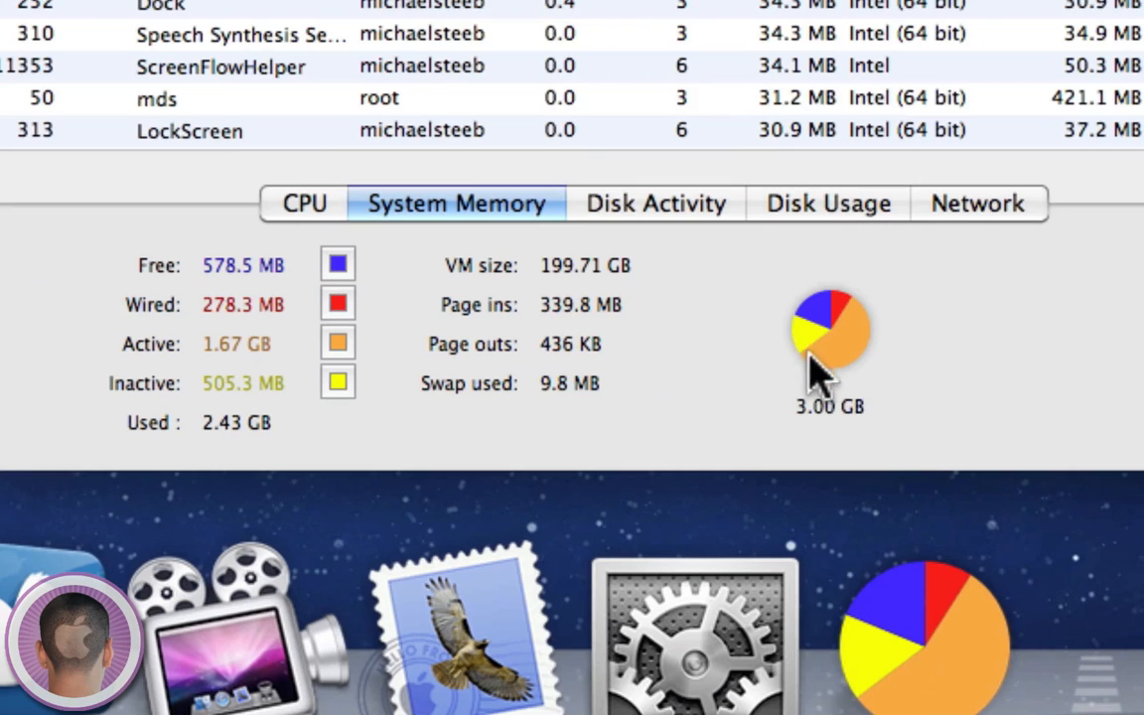
{"action": "mouse_move", "coordinate": [794, 388]}
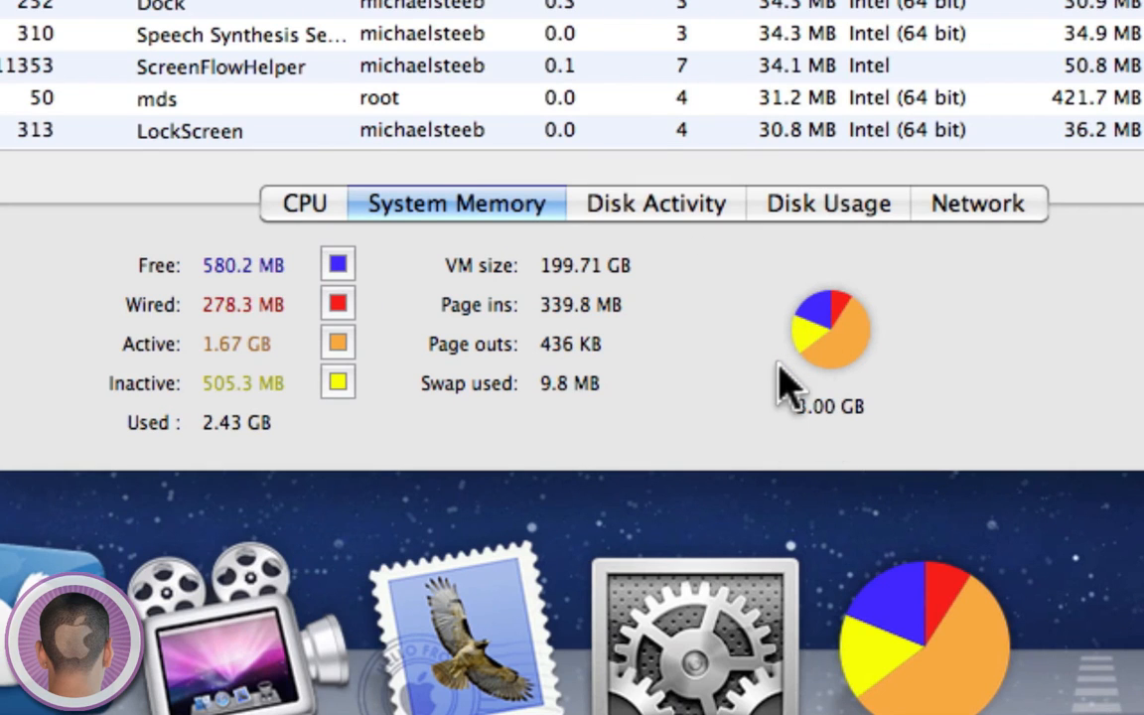
{"action": "mouse_move", "coordinate": [595, 283]}
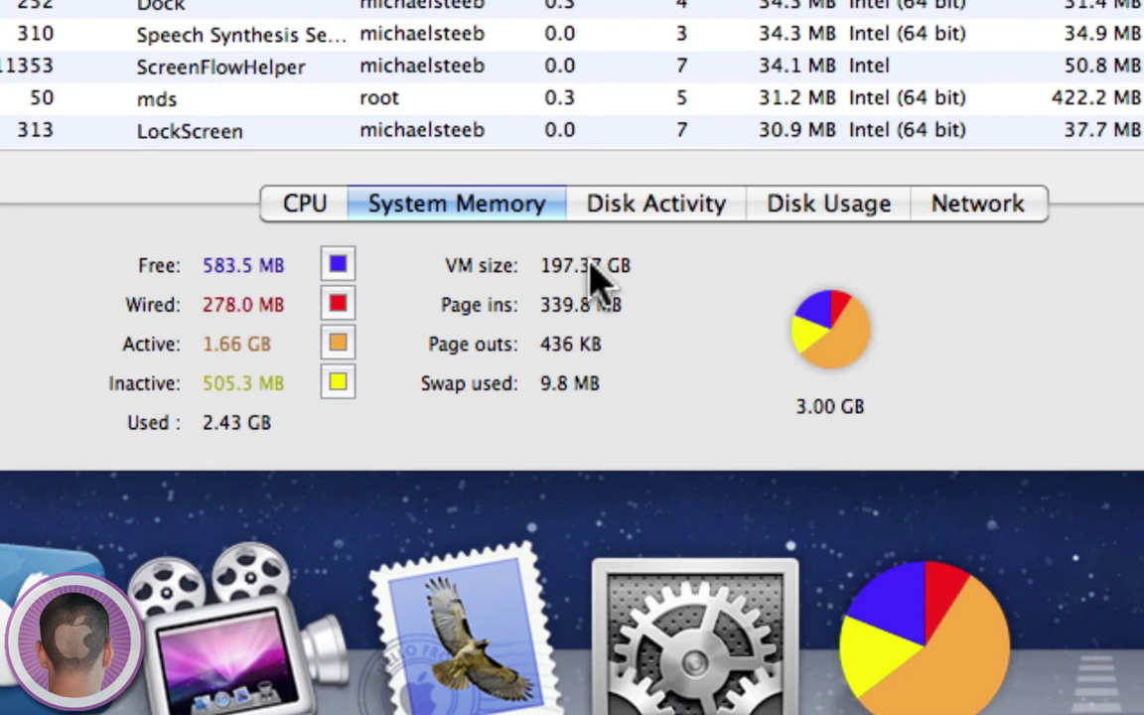
{"action": "mouse_move", "coordinate": [164, 288]}
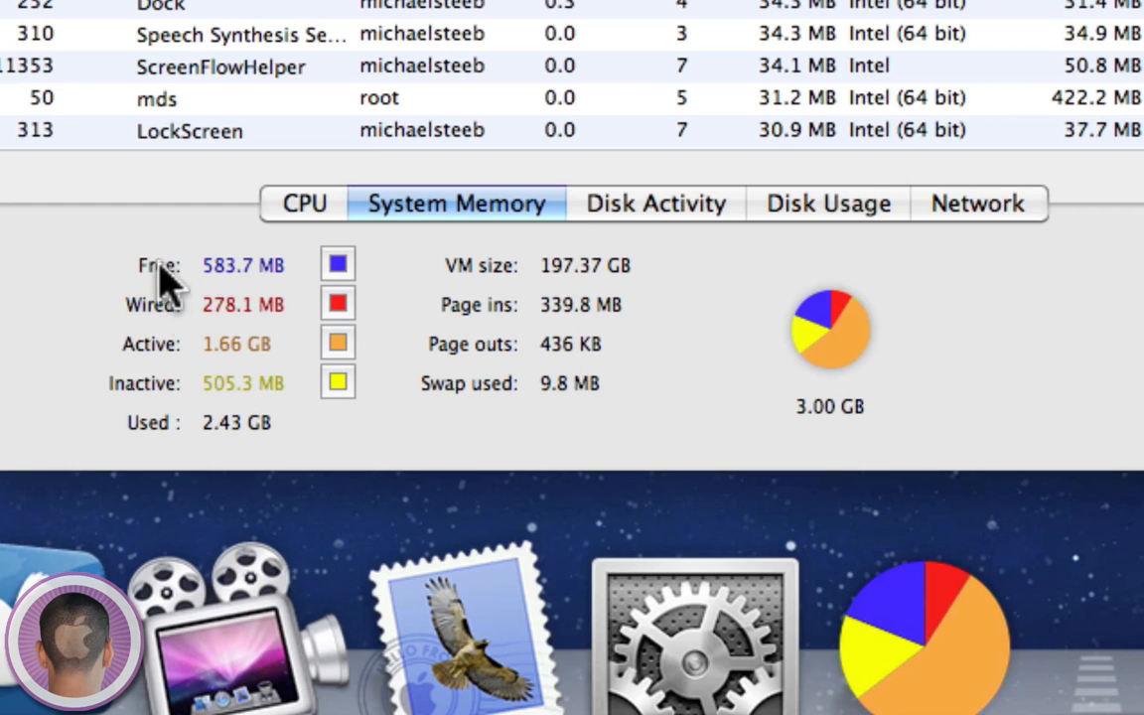
{"action": "mouse_move", "coordinate": [318, 292]}
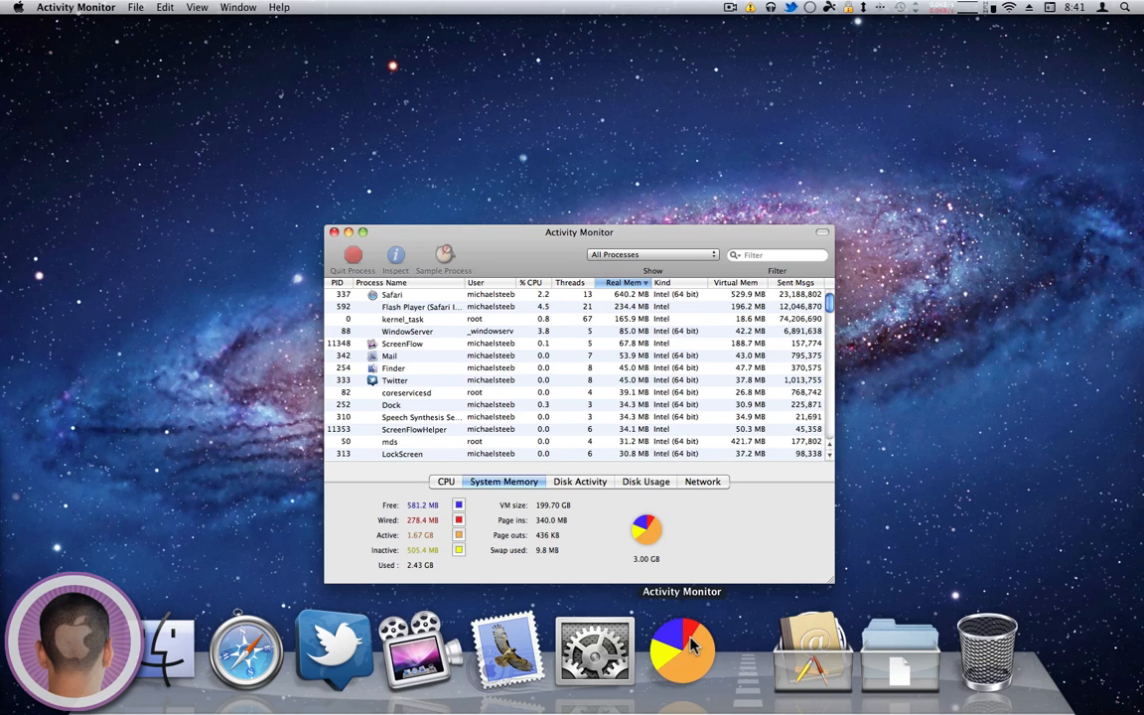
{"action": "right_click", "coordinate": [682, 650]}
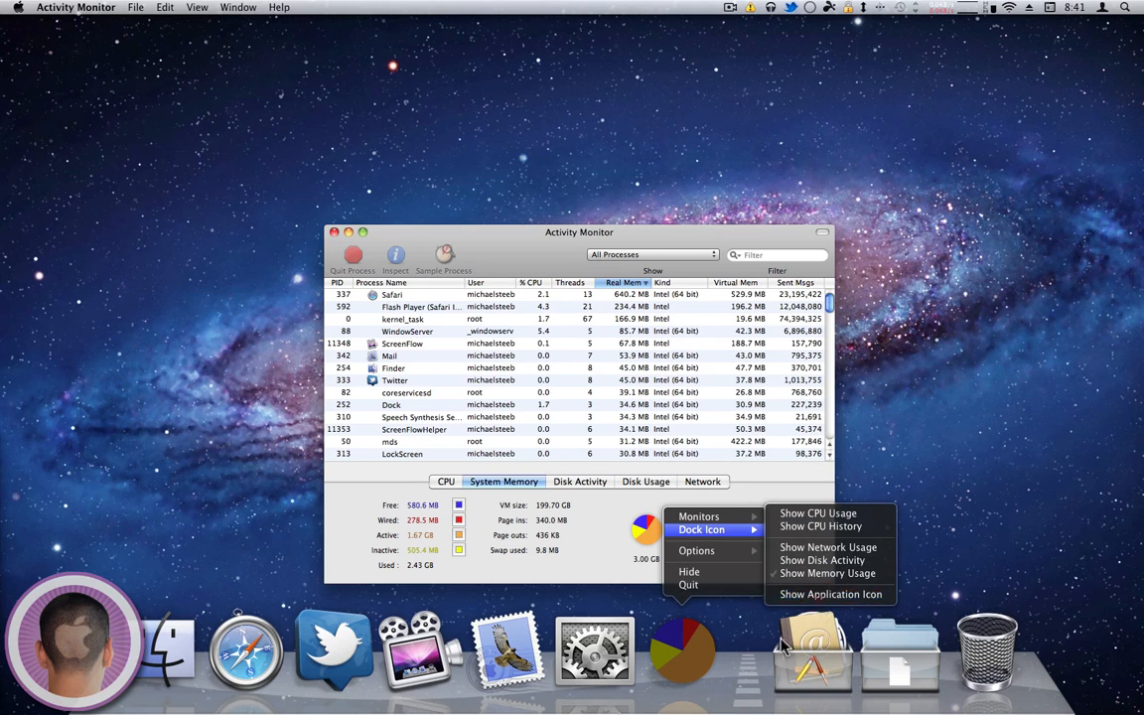
{"action": "left_click", "coordinate": [830, 594]}
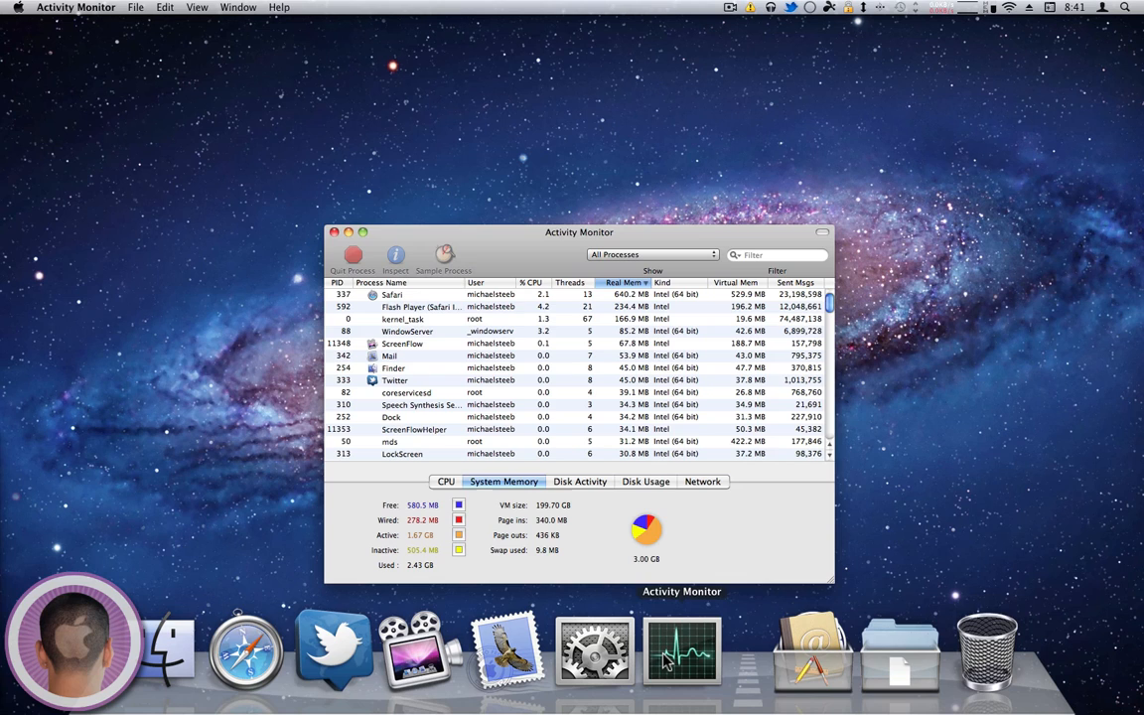
{"action": "right_click", "coordinate": [682, 650]}
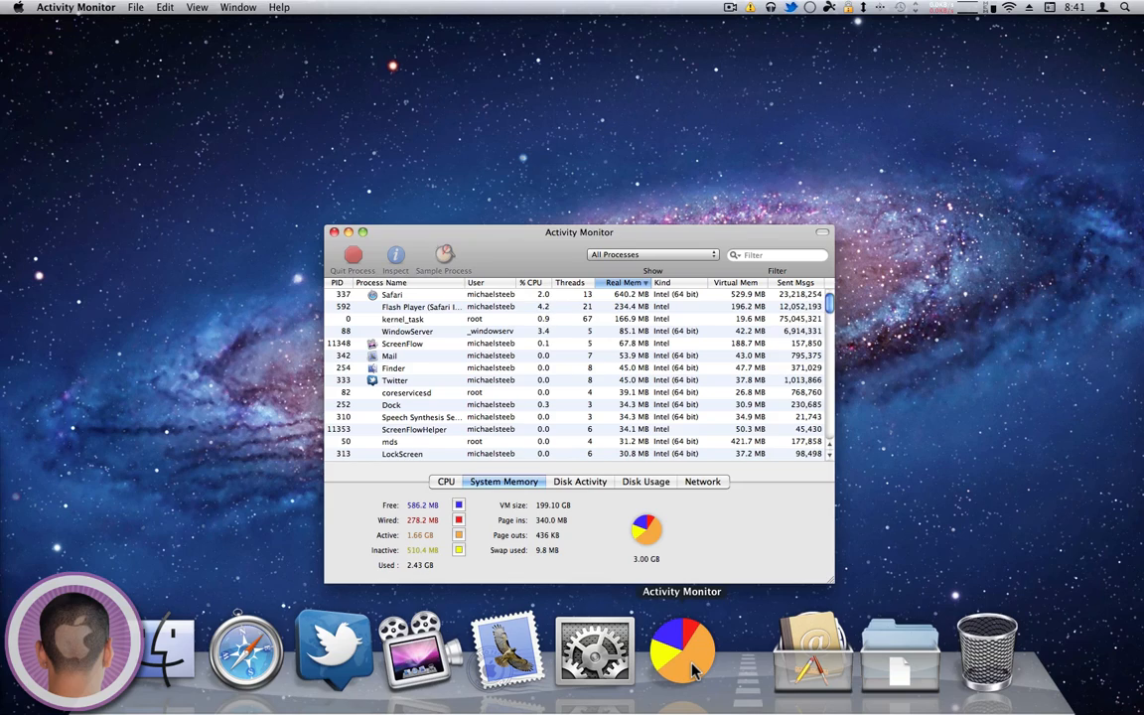
{"action": "right_click", "coordinate": [682, 650]}
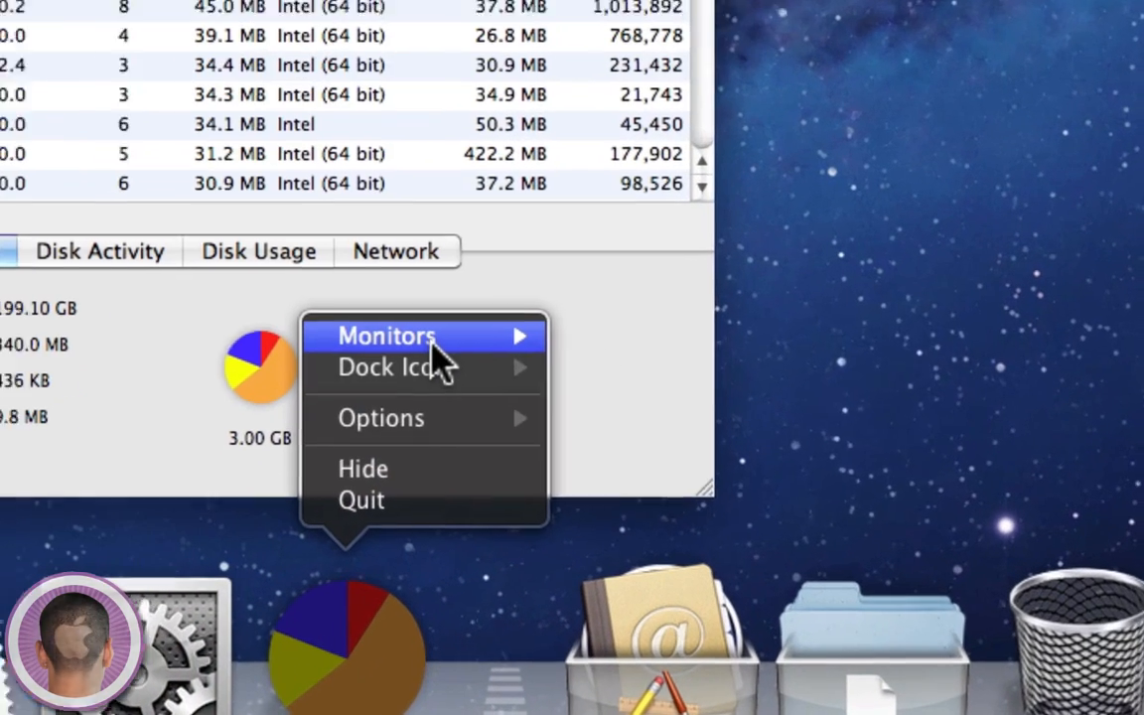
{"action": "mouse_move", "coordinate": [387, 335]}
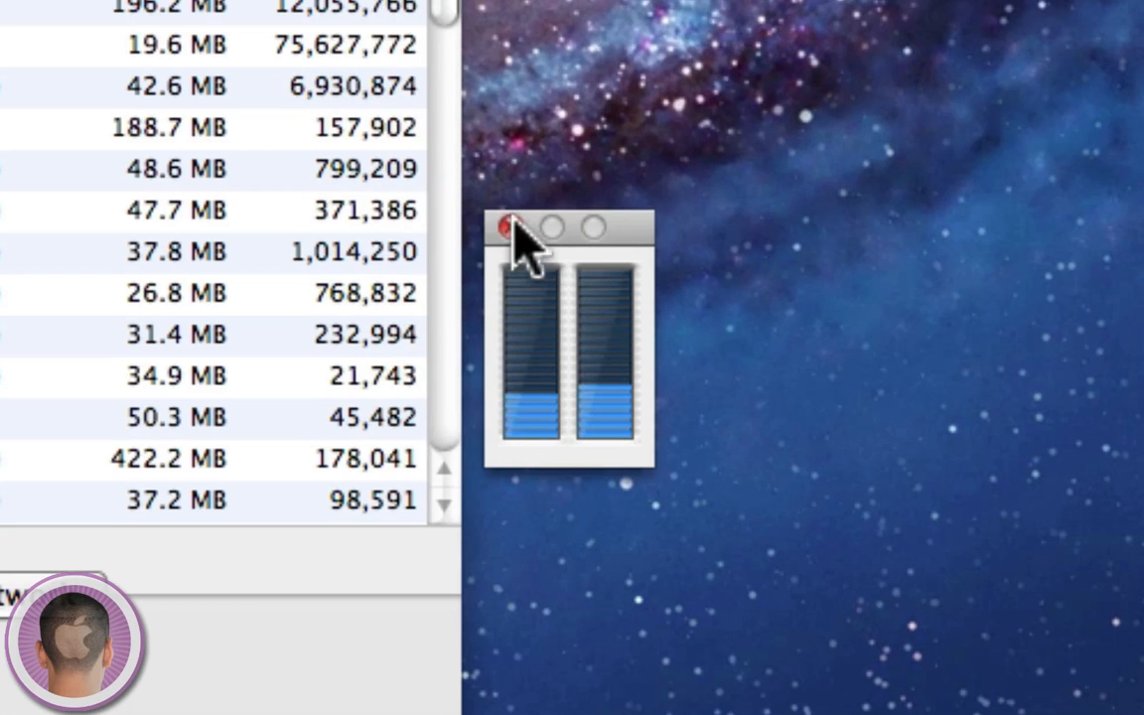
{"action": "mouse_move", "coordinate": [546, 288]}
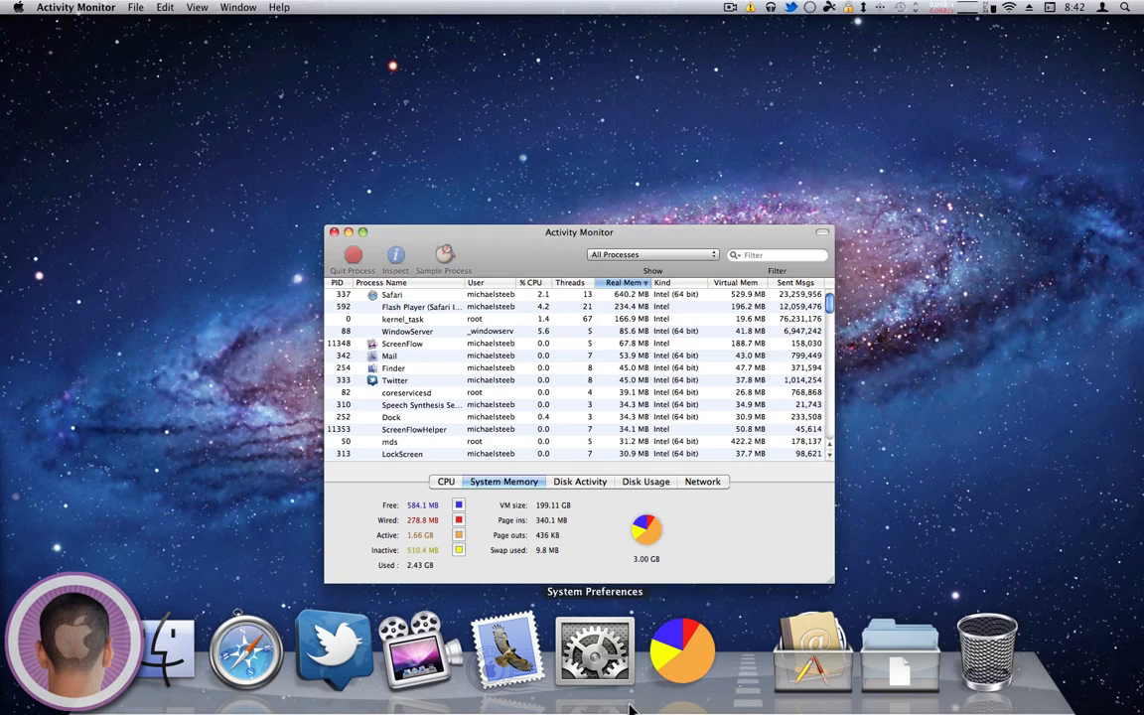
{"action": "right_click", "coordinate": [682, 650]}
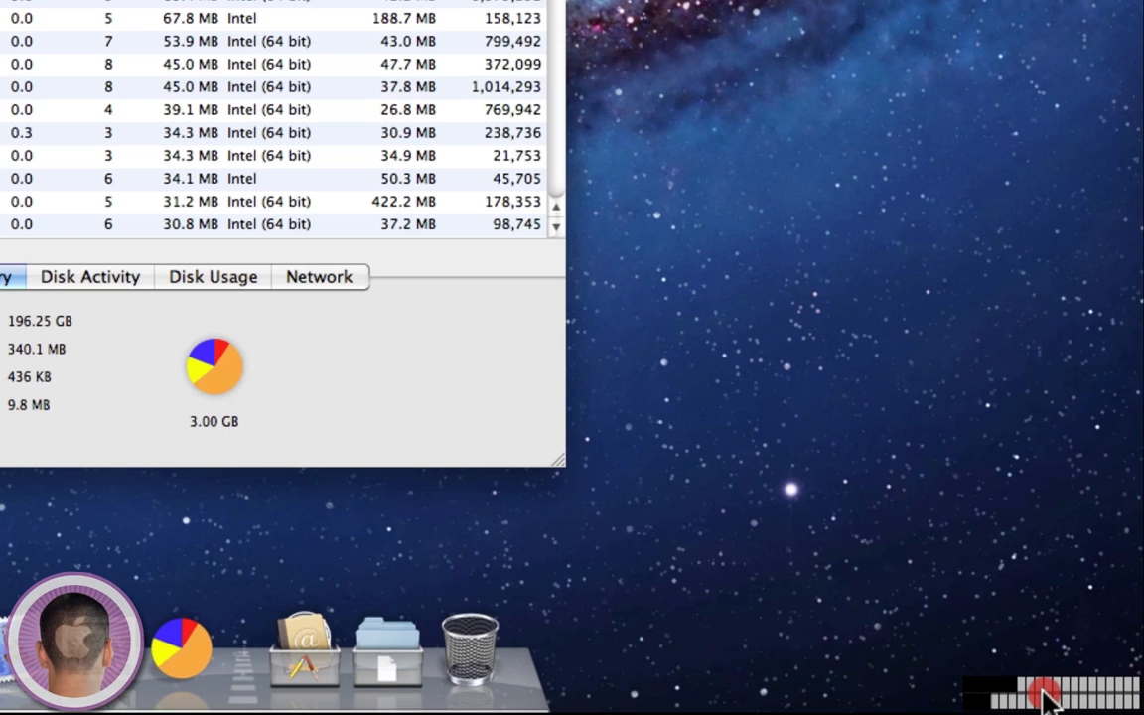
{"action": "mouse_move", "coordinate": [924, 526]}
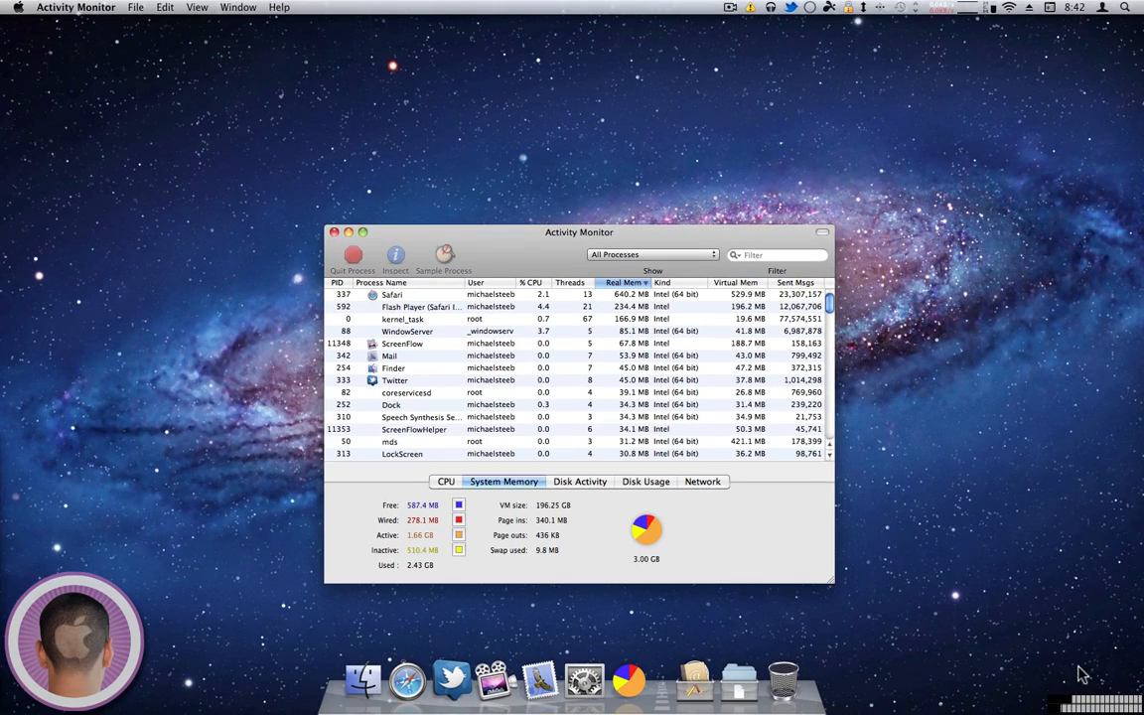
- Bring up the Dock icon's monitor choices, including the floating CPU window
{"action": "right_click", "coordinate": [630, 680]}
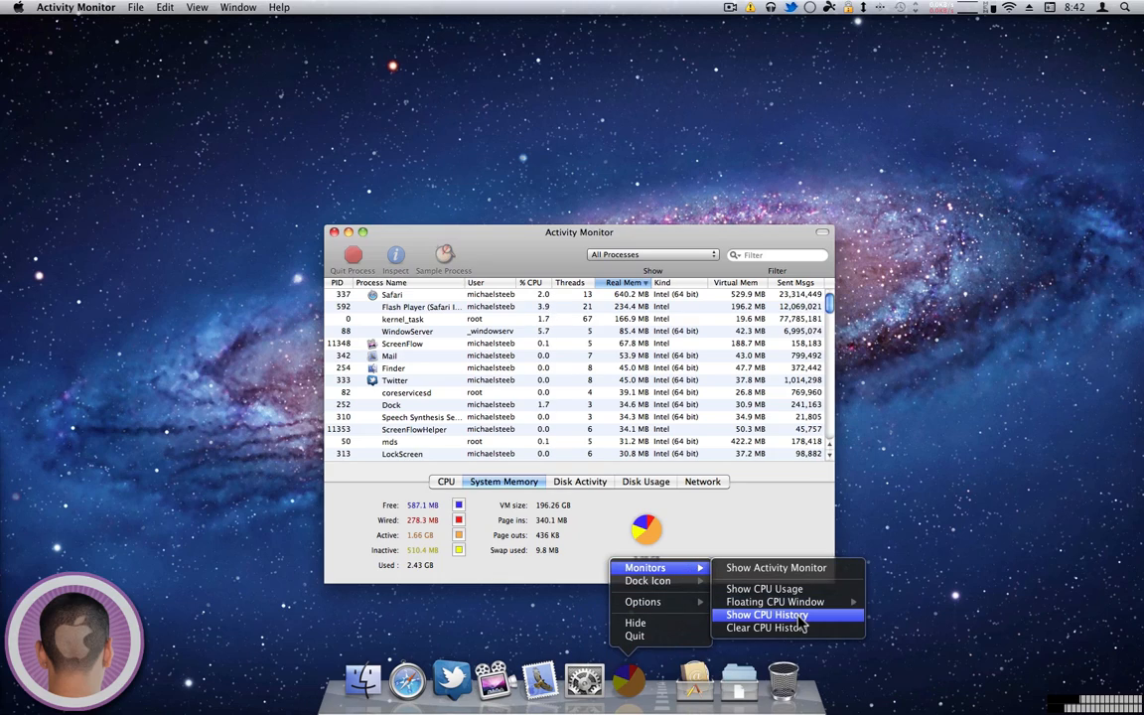
{"action": "left_click", "coordinate": [766, 614]}
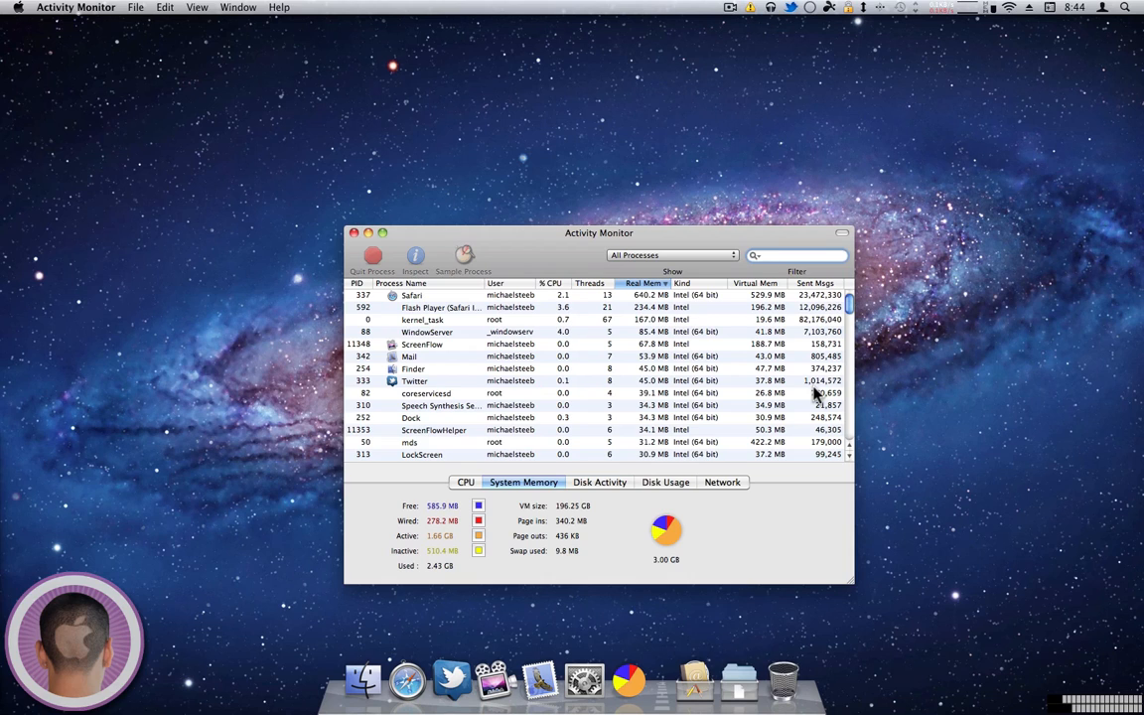
{"action": "mouse_move", "coordinate": [630, 680]}
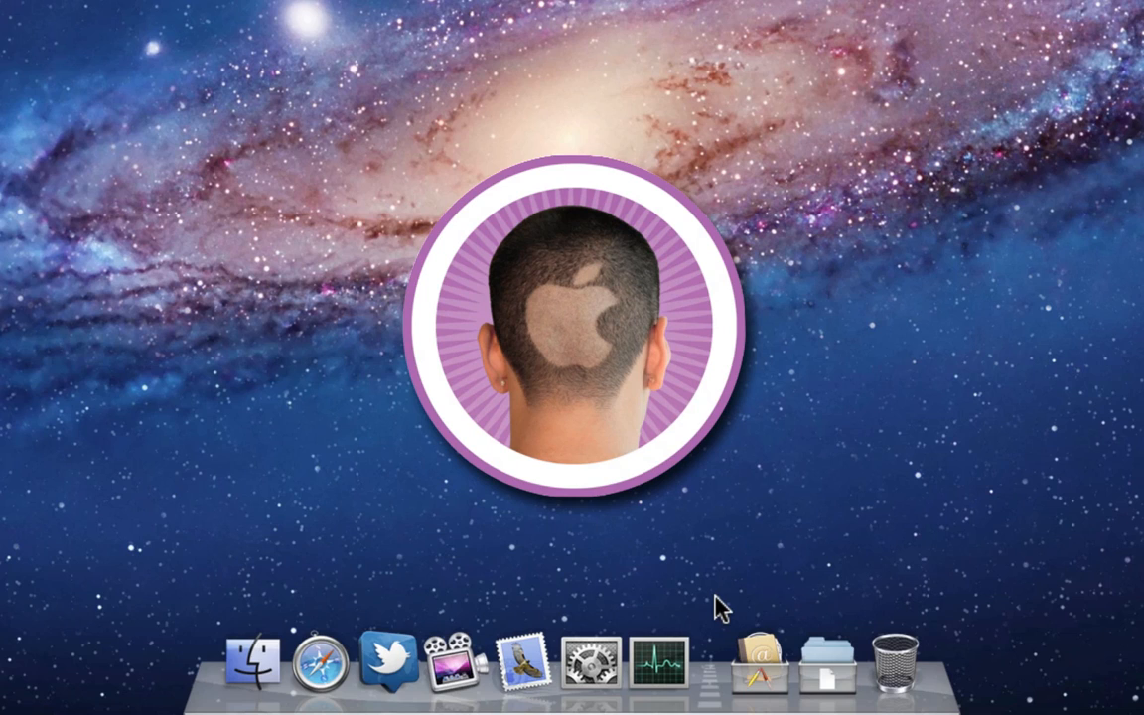
{"action": "mouse_move", "coordinate": [658, 665]}
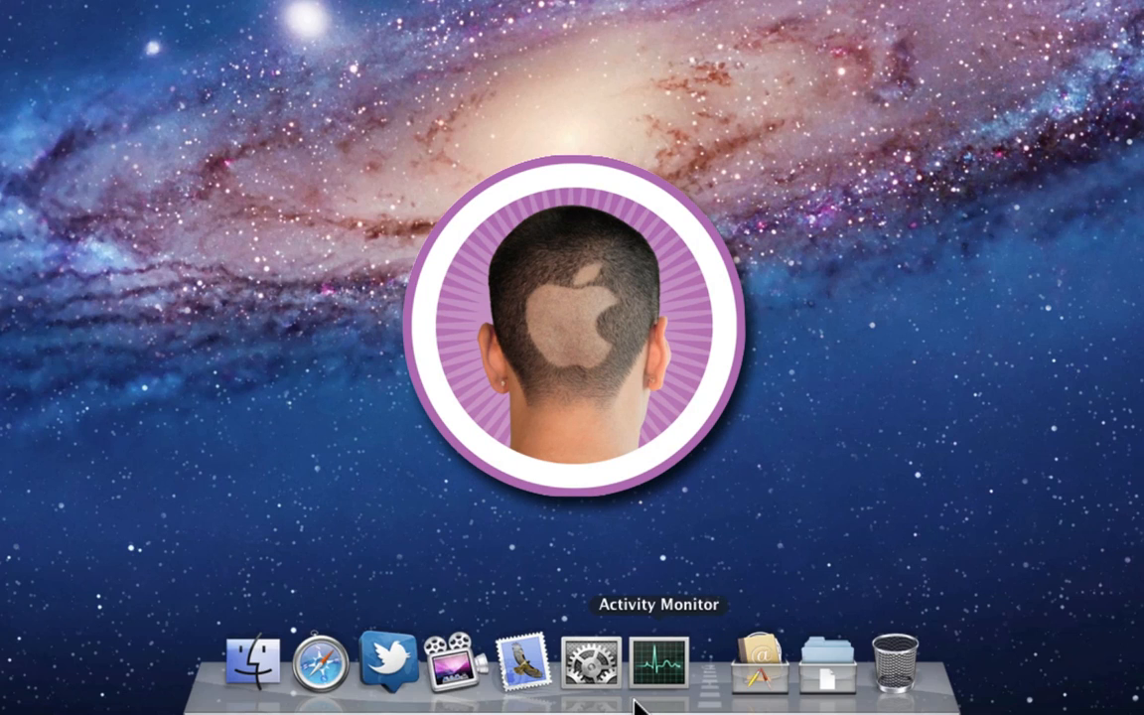
- Relaunch Activity Monitor from the Dock and close its main monitoring window
{"action": "left_click", "coordinate": [658, 662]}
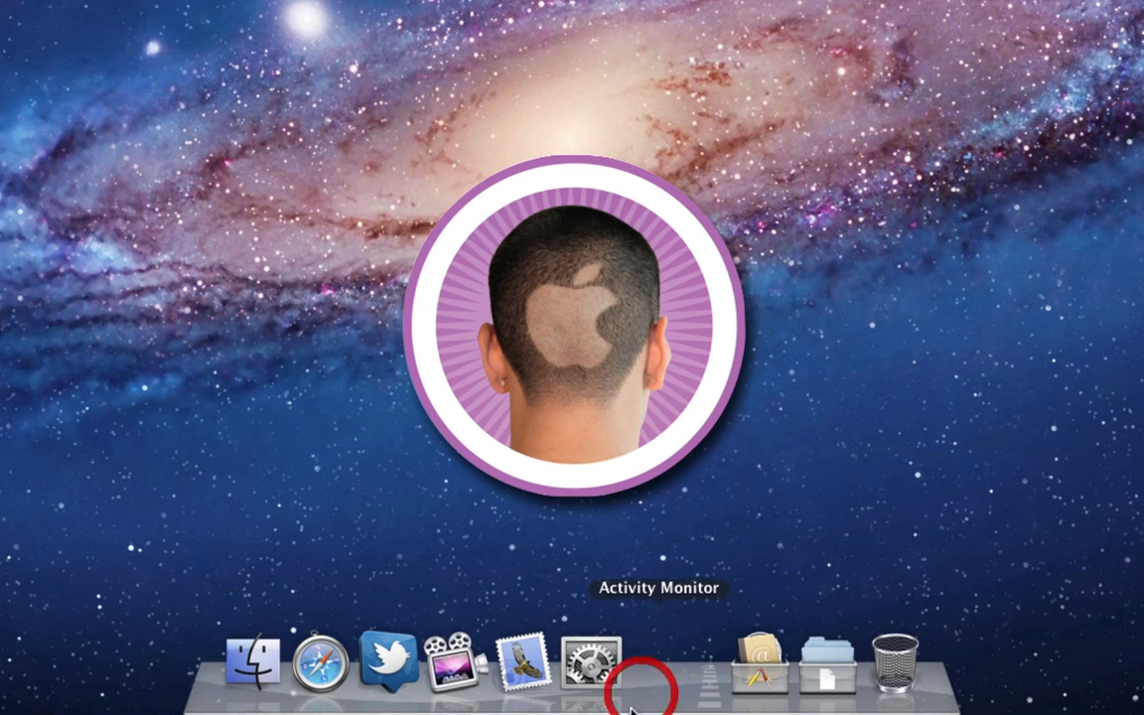
{"action": "left_click", "coordinate": [658, 688]}
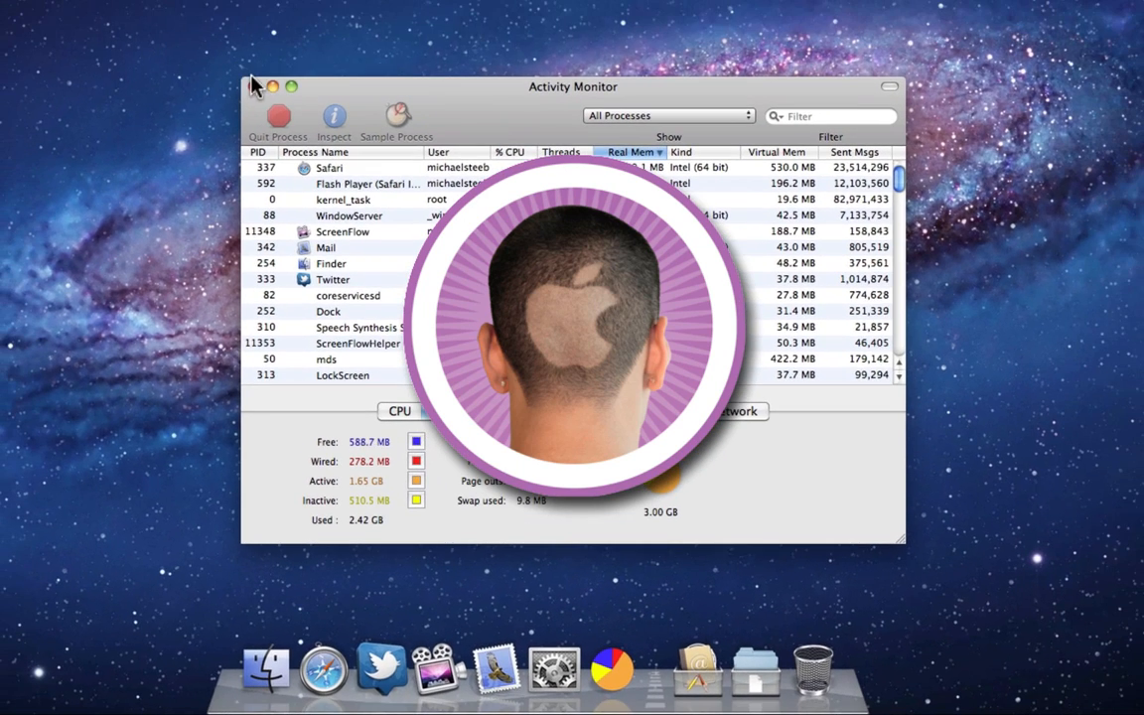
{"action": "left_click", "coordinate": [276, 86]}
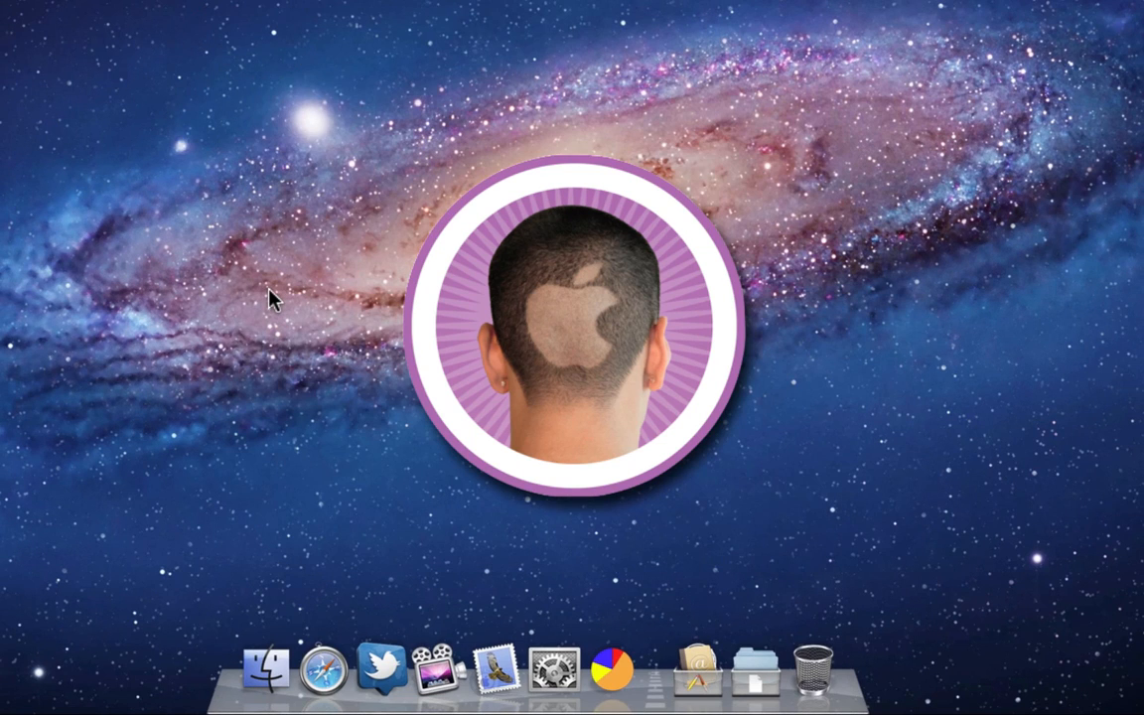